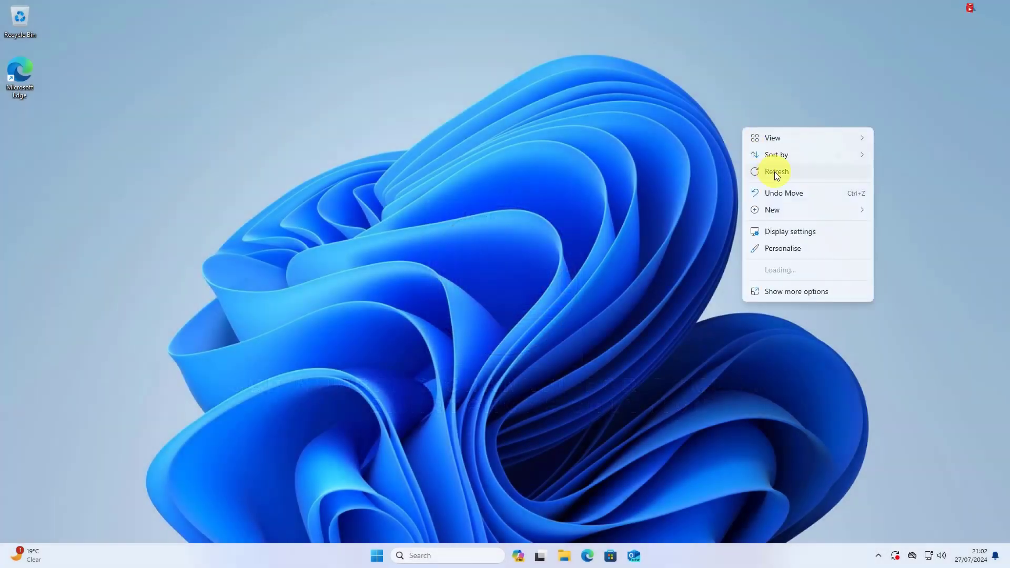
Reach the Taskbar personalisation page in Windows Settings from the desktop.
click(777, 171)
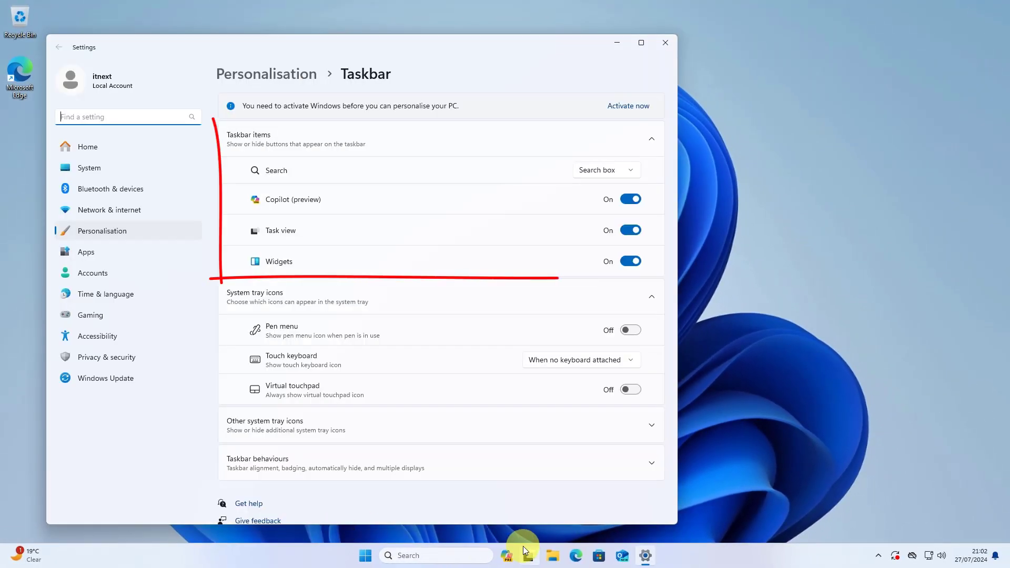
Switch off Copilot and Widgets, show Search as icon only, and close Settings.
click(630, 199)
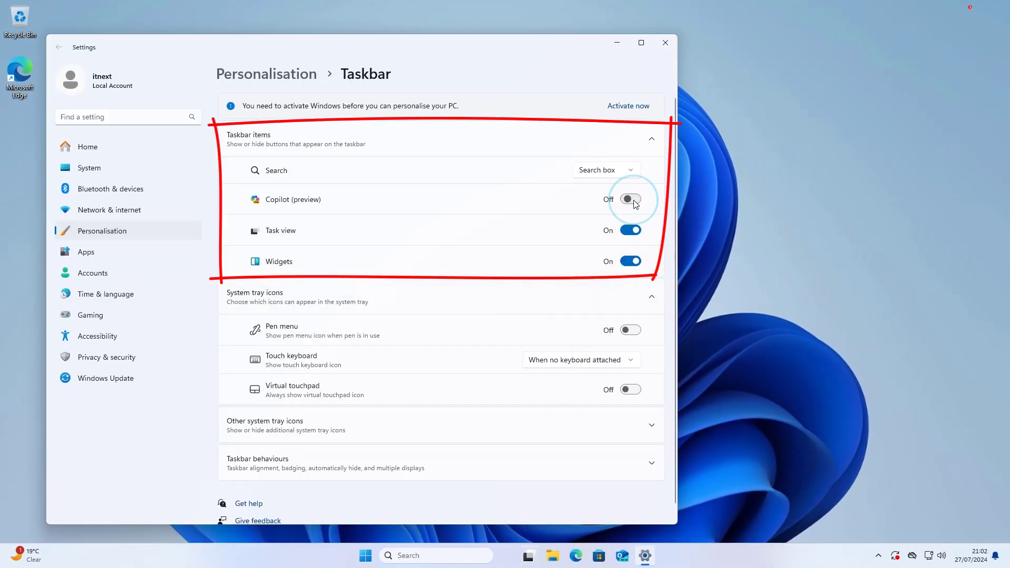
click(630, 261)
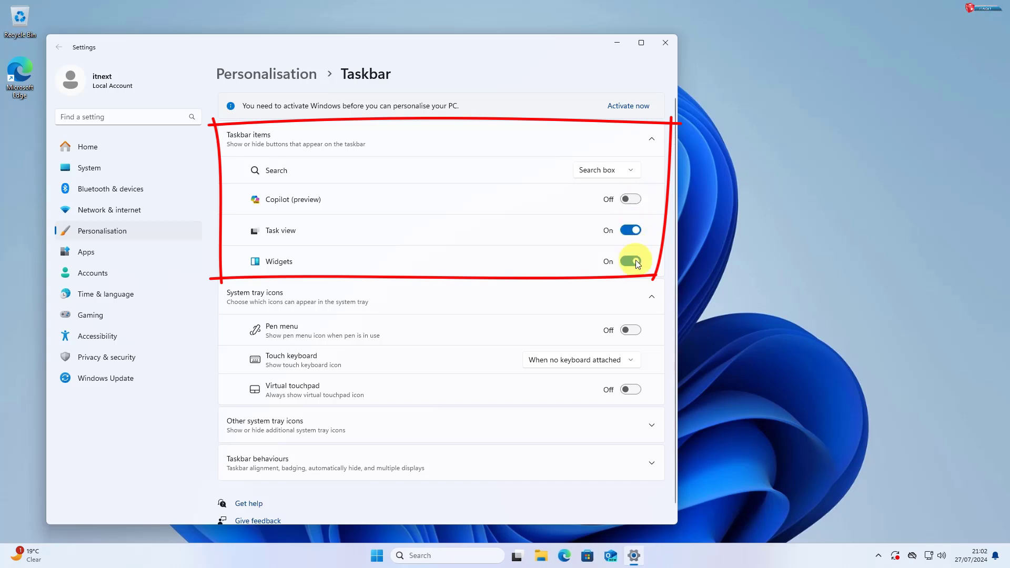
click(630, 261)
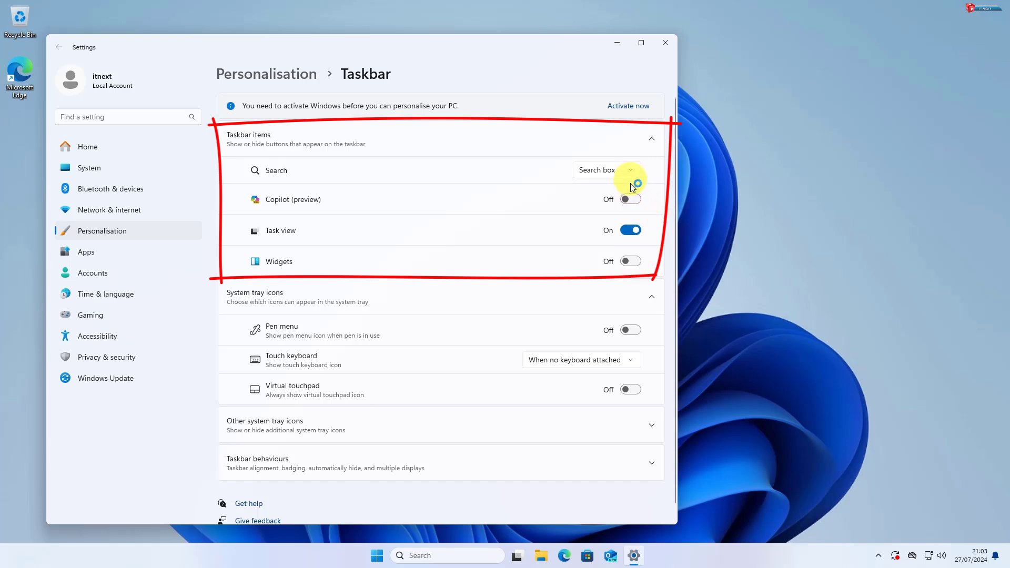
click(606, 171)
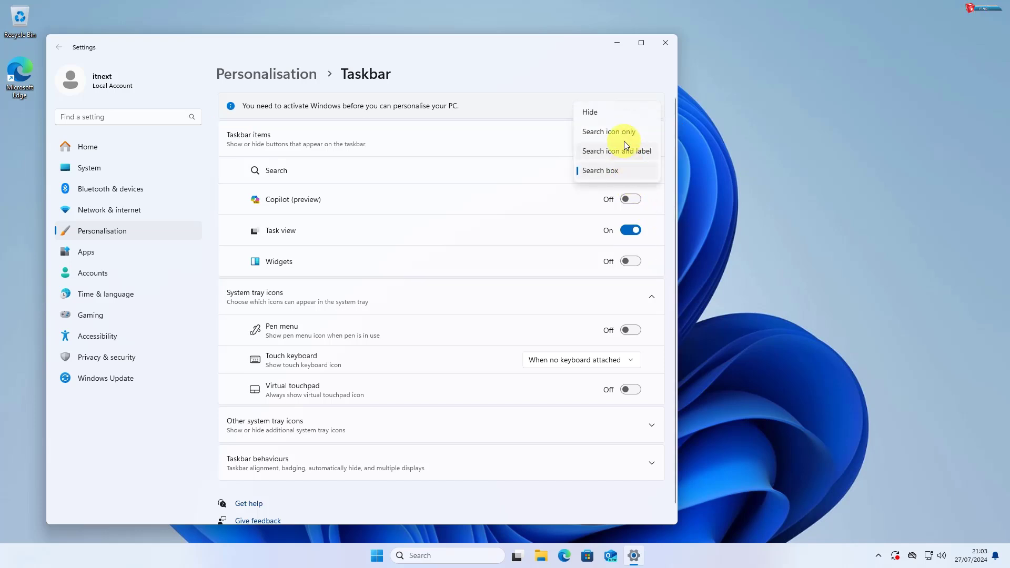
click(608, 132)
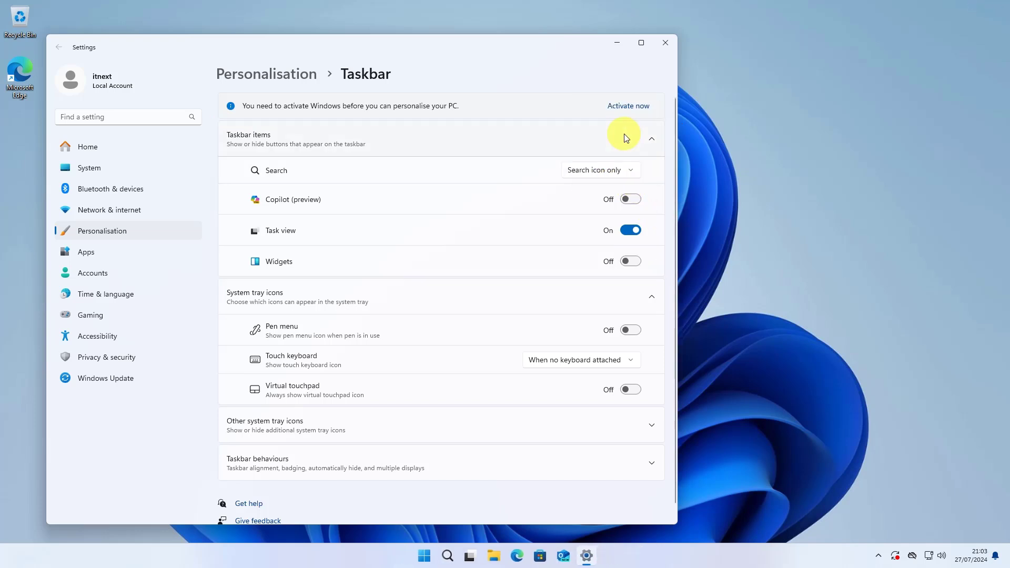
mouse_move(656, 62)
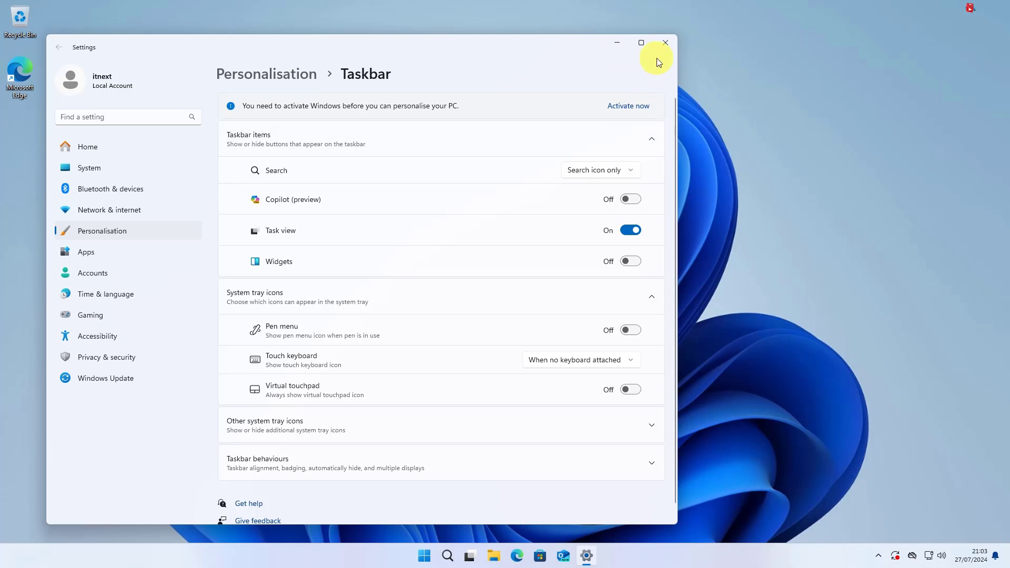
click(665, 43)
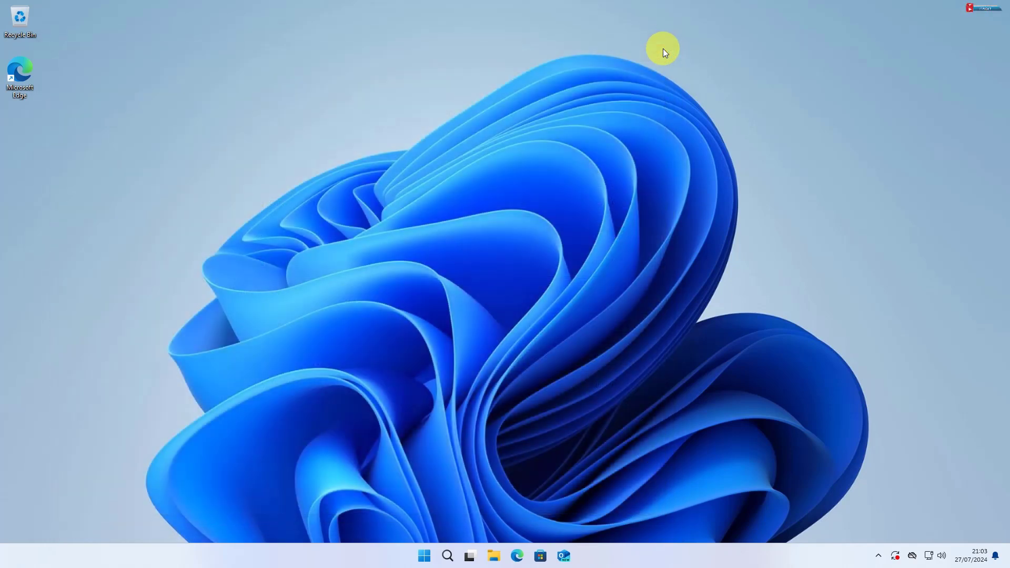
mouse_move(383, 322)
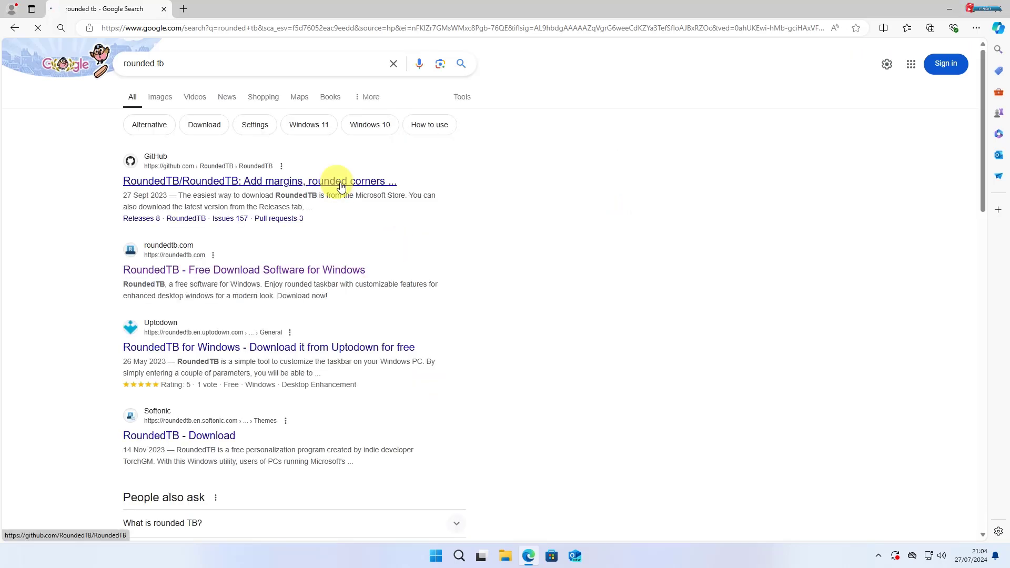
Go to the RoundedTB/RoundedTB GitHub repository from the Google results.
click(260, 181)
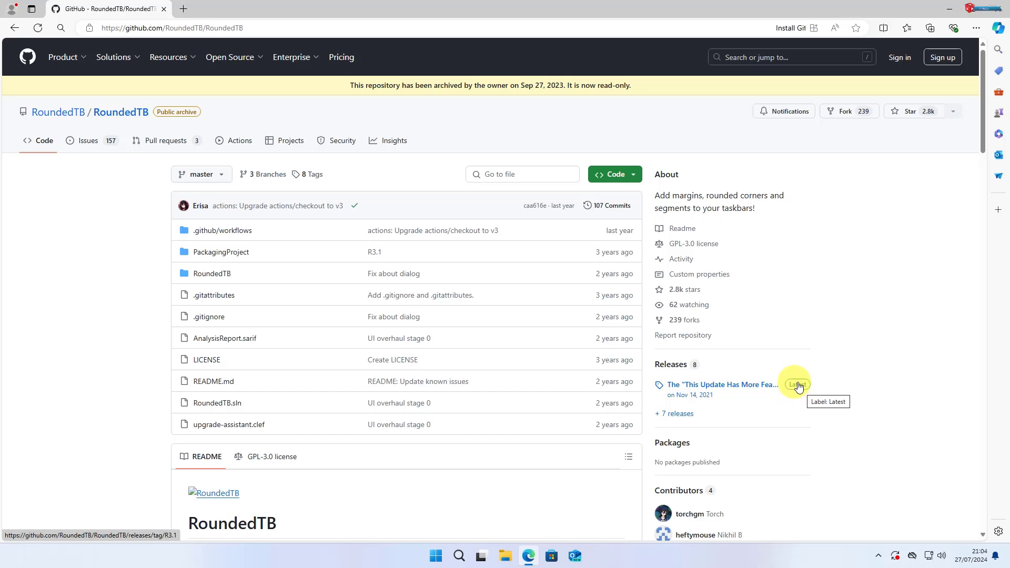
From the latest release's Assets, download RoundedTB_R3.1.zip.
click(722, 385)
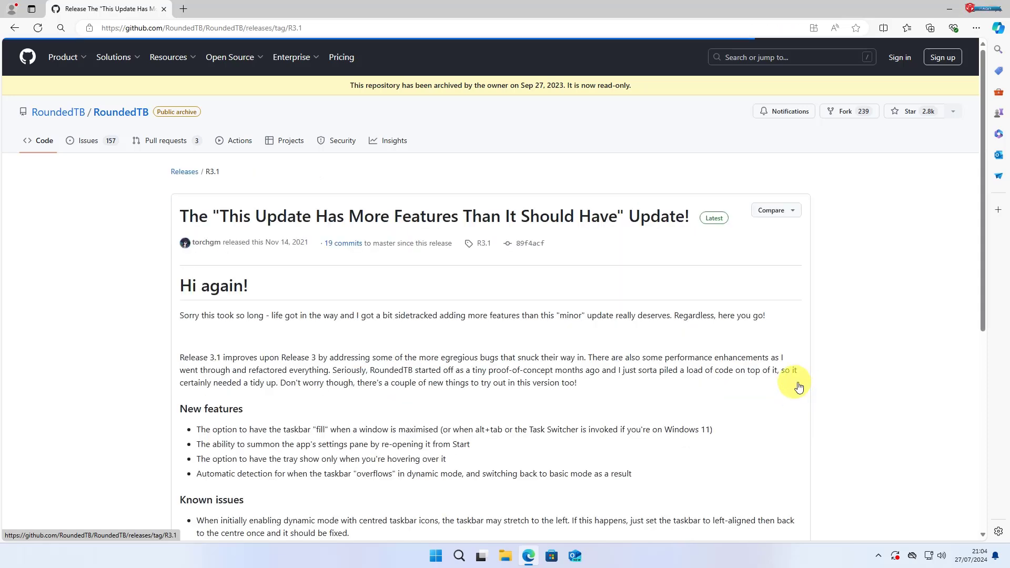
scroll(down, 3)
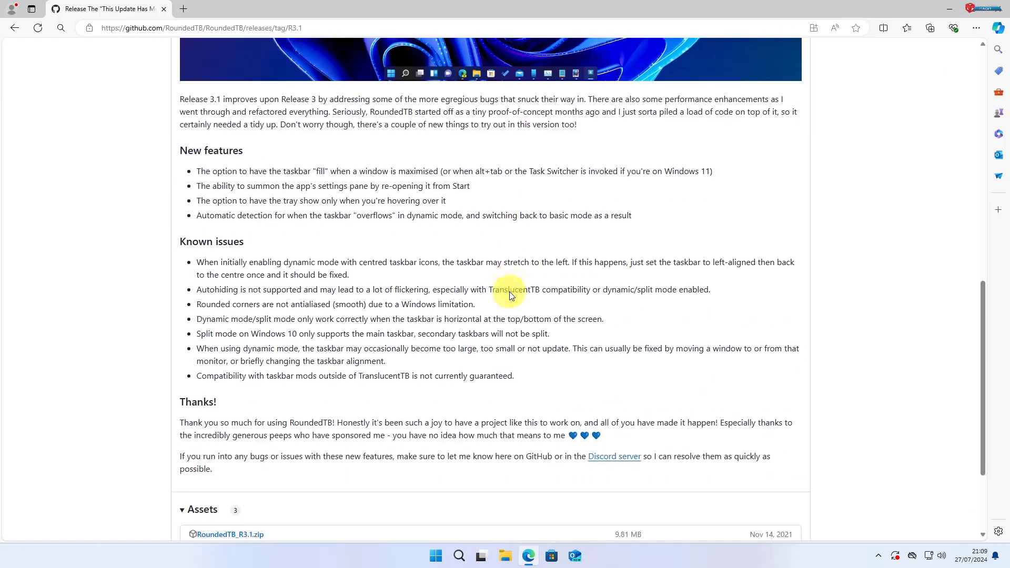
scroll(down, 3)
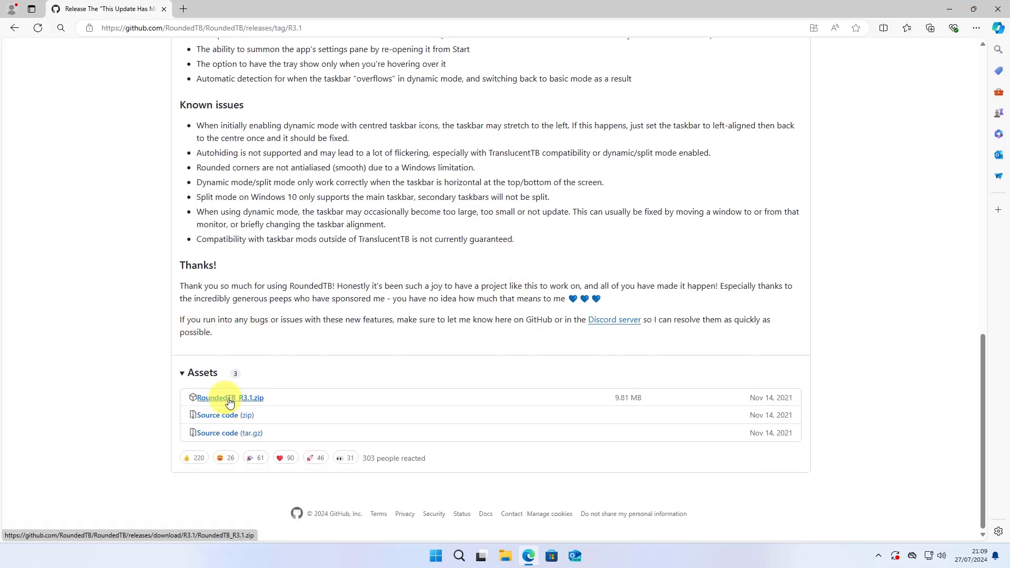
click(225, 398)
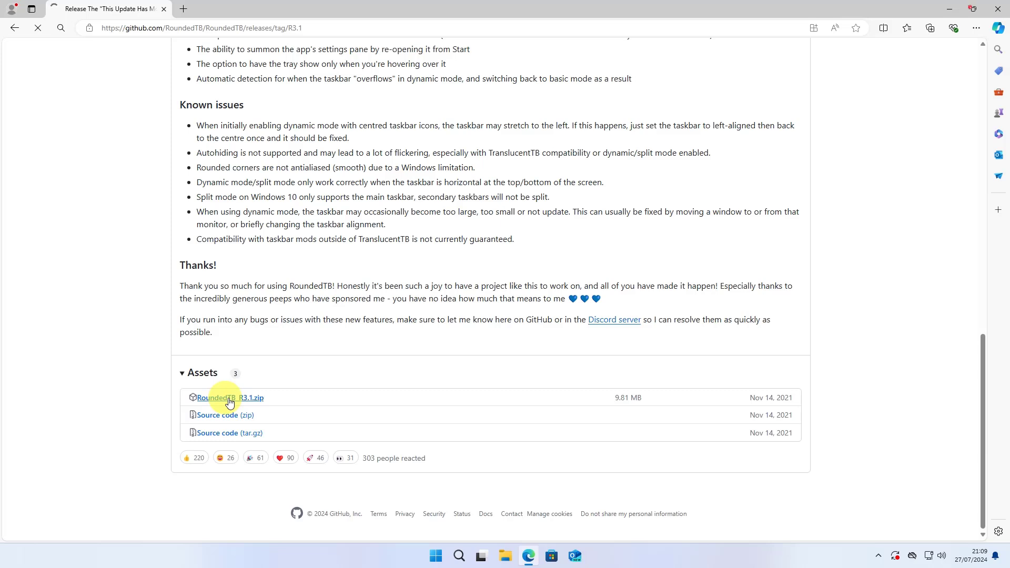
click(229, 398)
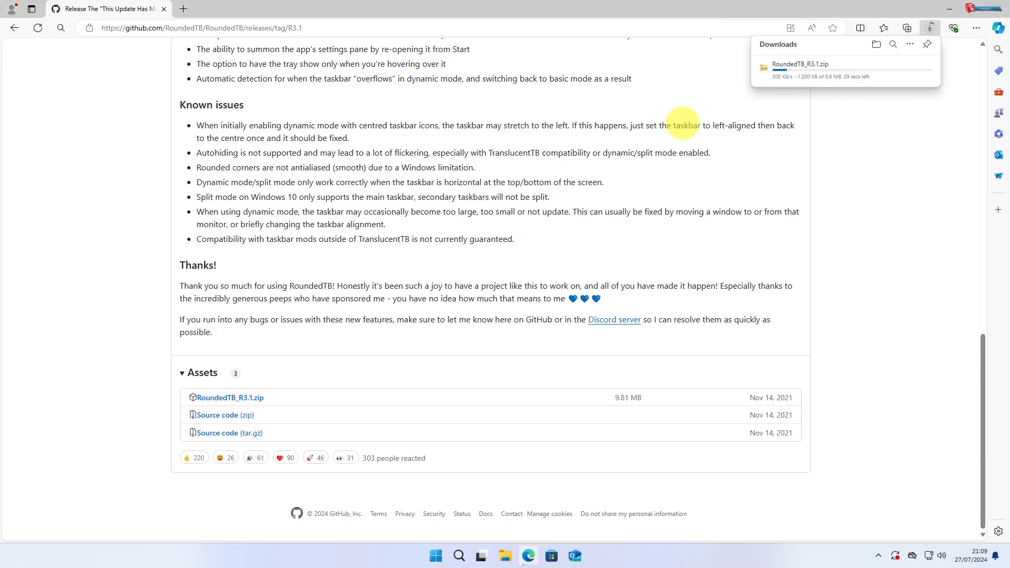
mouse_move(853, 122)
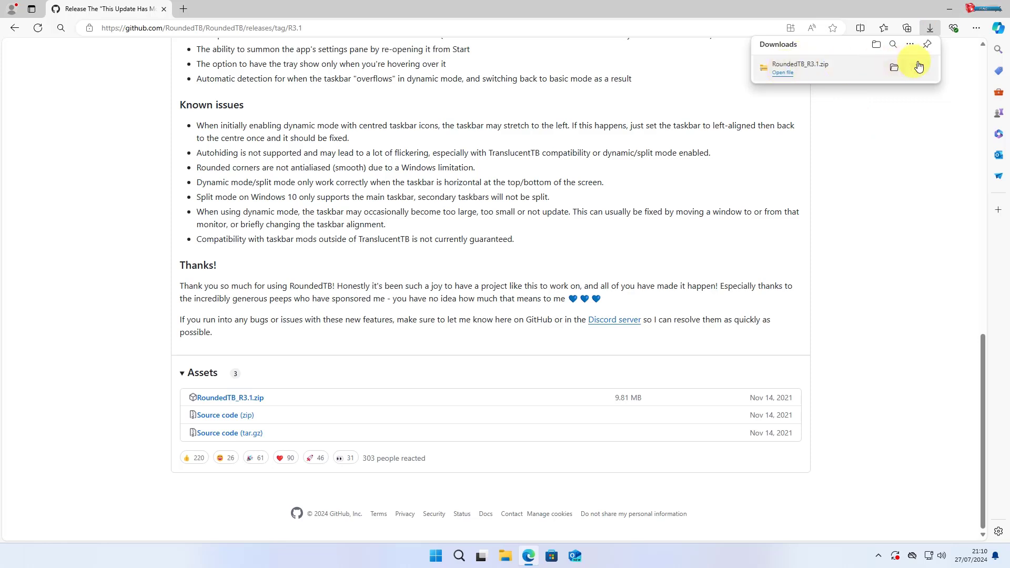
Show the zip in Downloads and Extract All into the suggested RoundedTB_R3.1 folder.
click(894, 68)
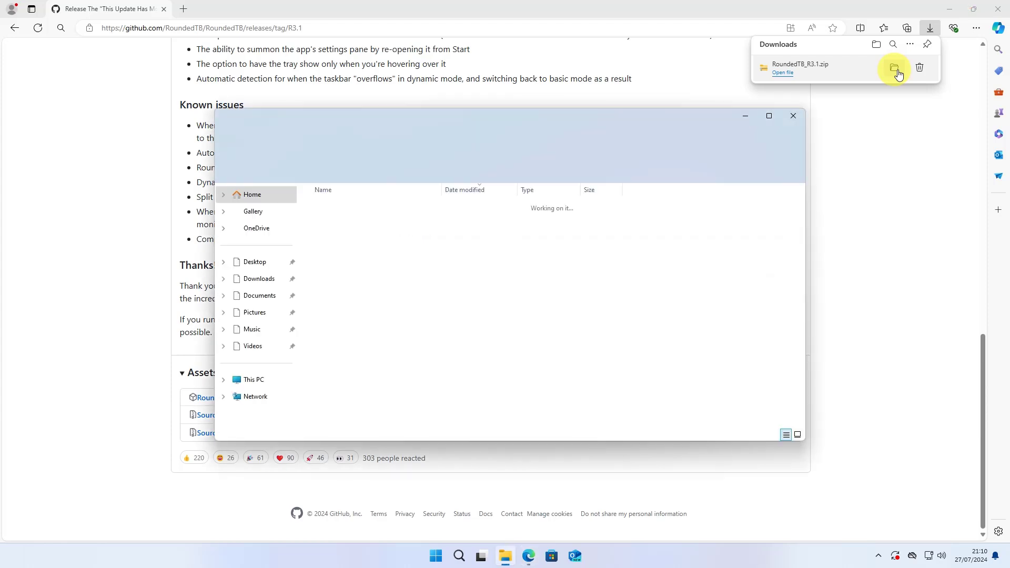
click(794, 116)
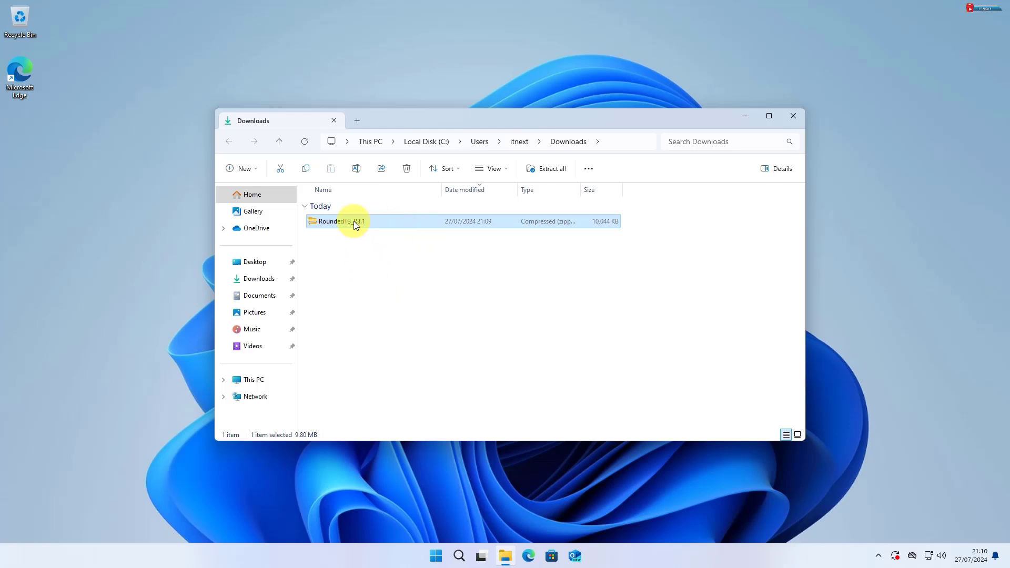
right_click(338, 221)
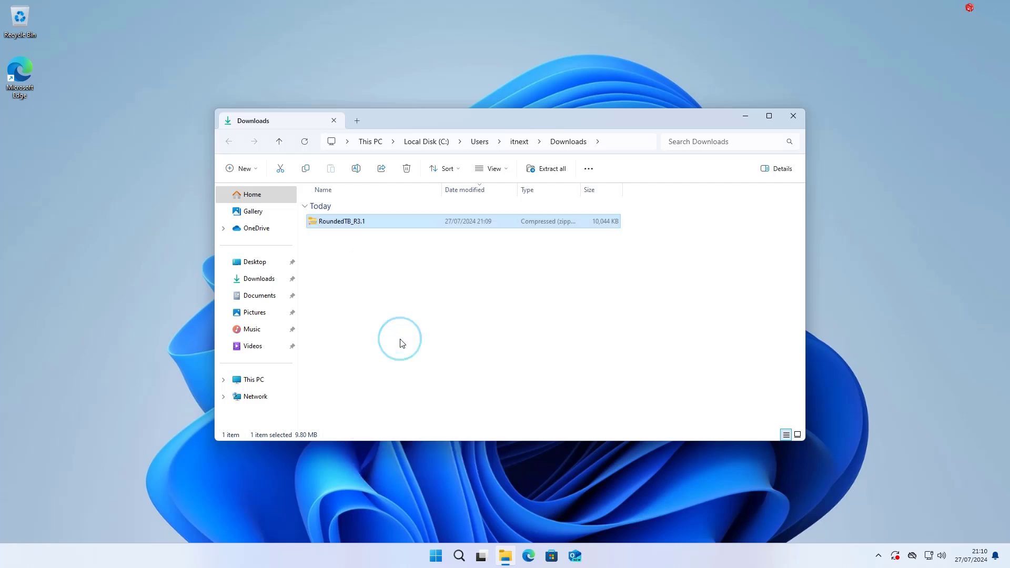
click(549, 169)
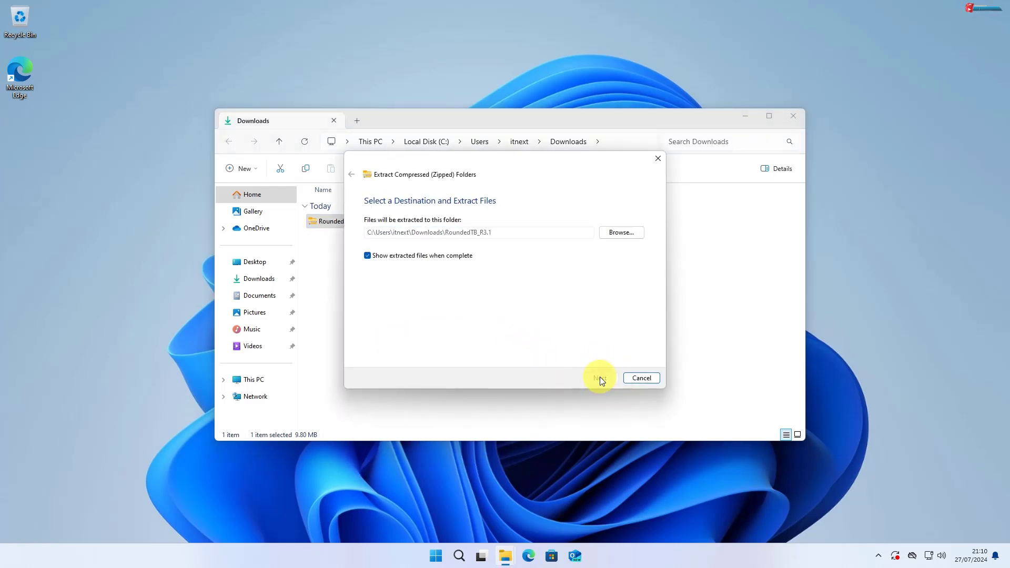
click(599, 378)
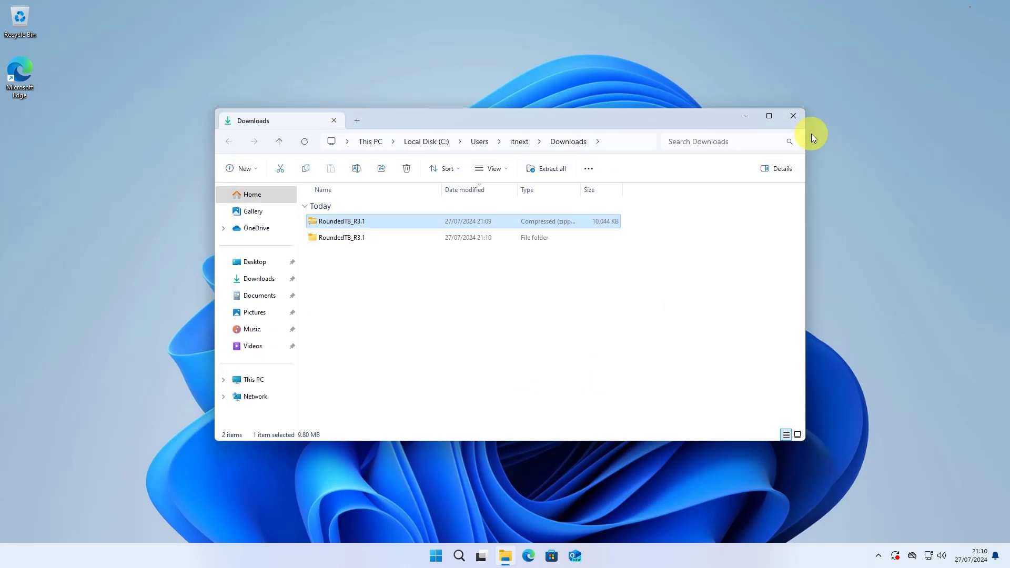
Copy the RoundedTB_R3.1 folder and paste it at the root of Local Disk (C:).
click(342, 237)
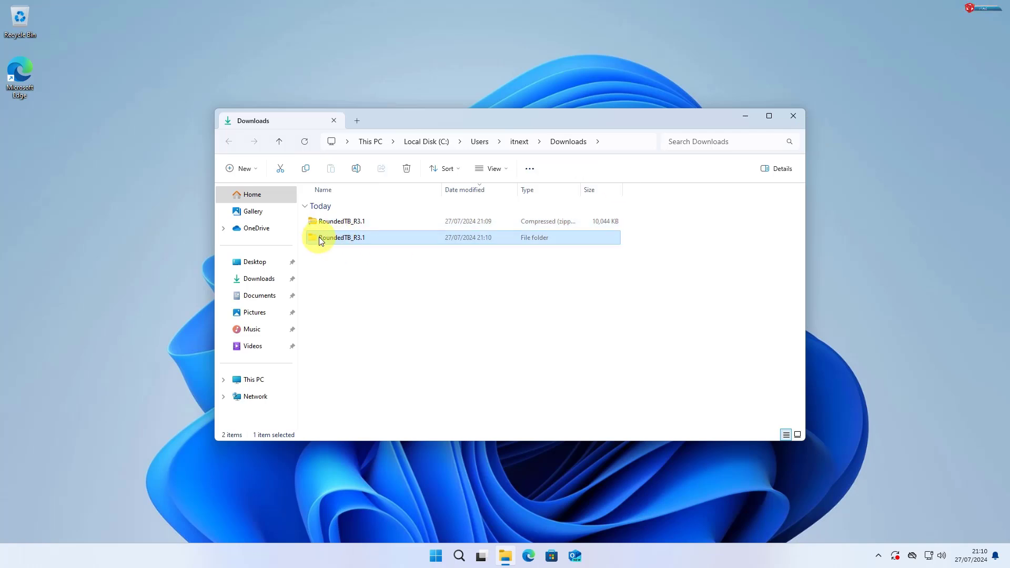
right_click(341, 237)
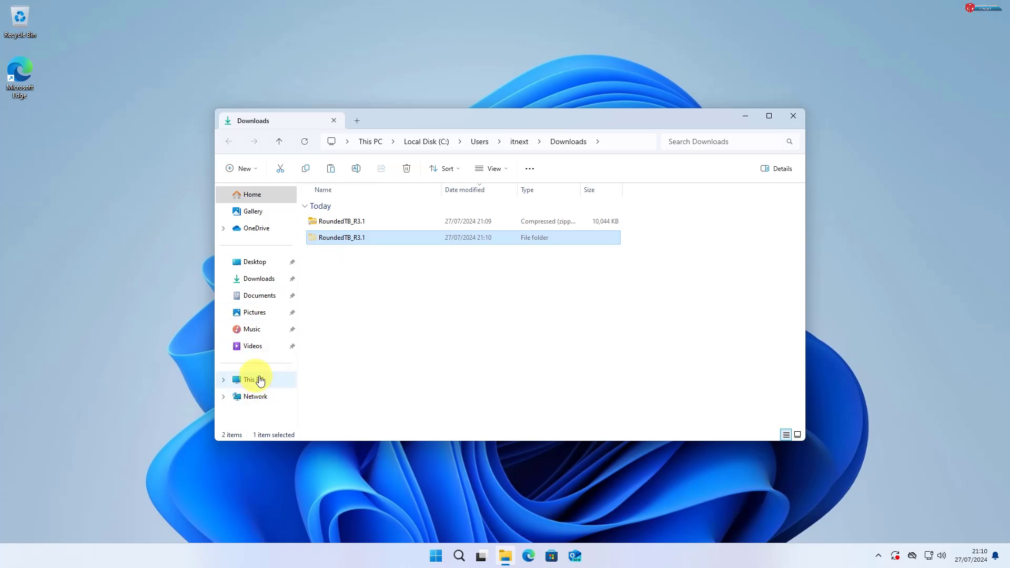
click(253, 380)
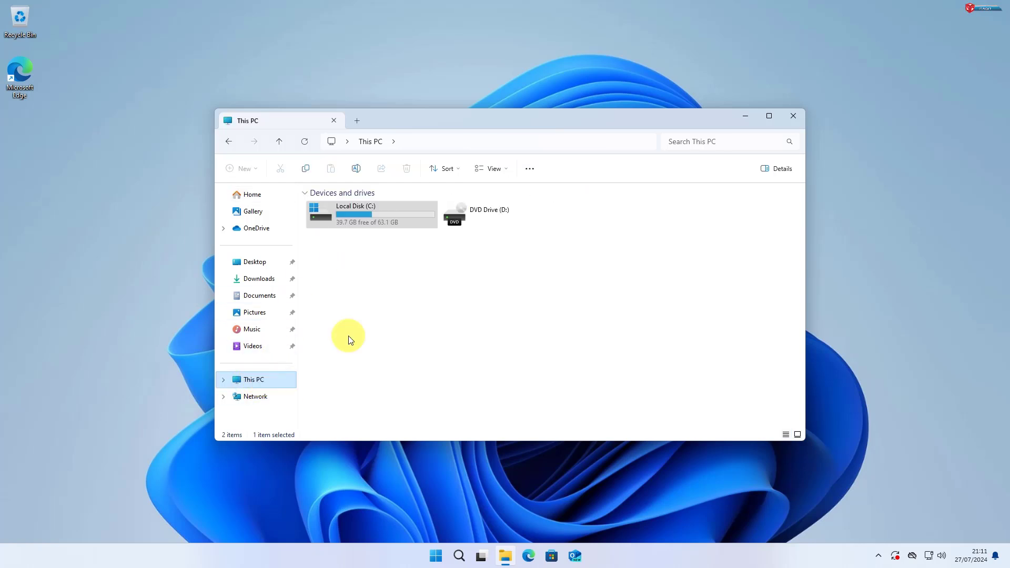
double_click(370, 214)
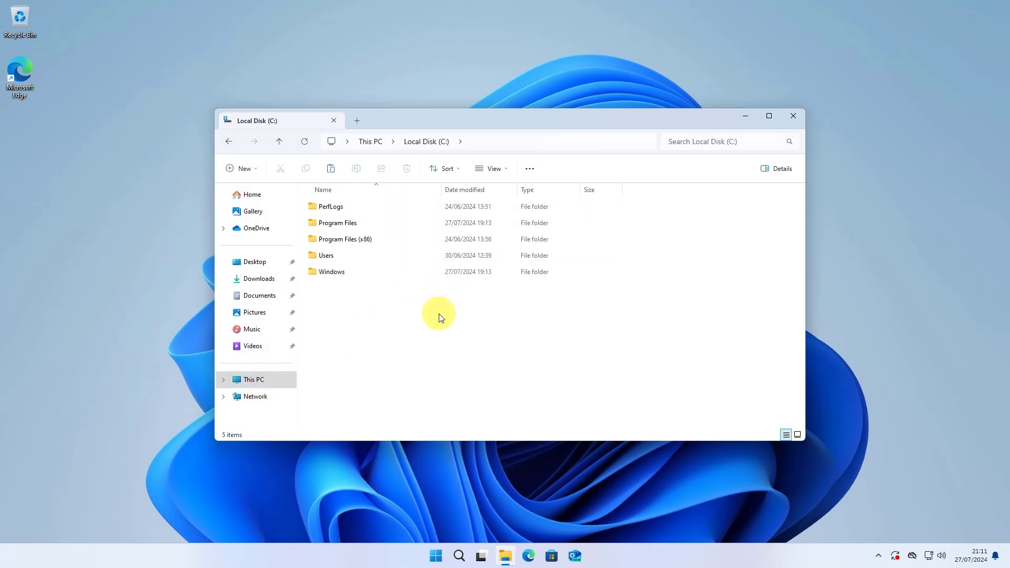
right_click(438, 316)
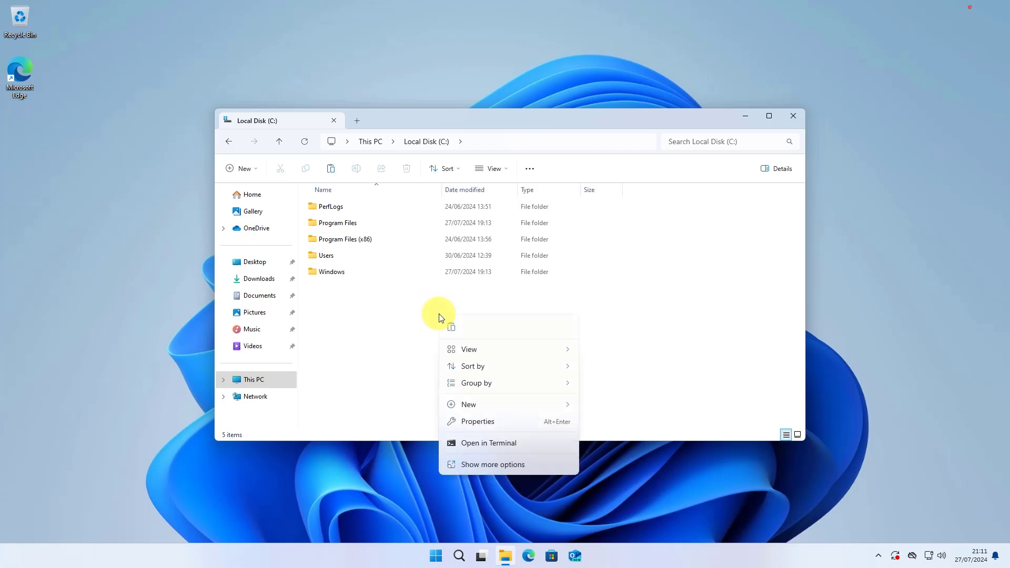
mouse_move(450, 328)
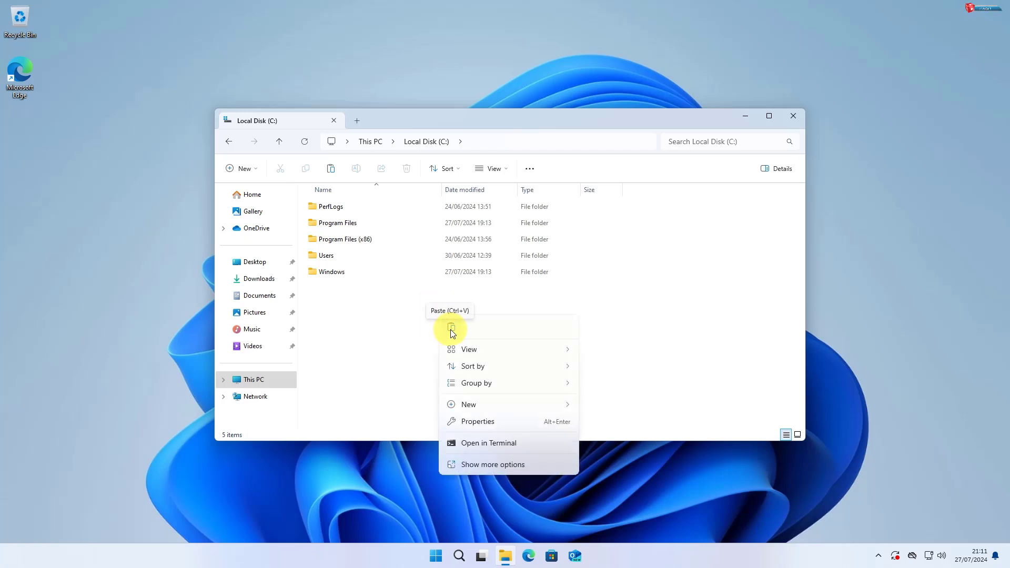
click(451, 327)
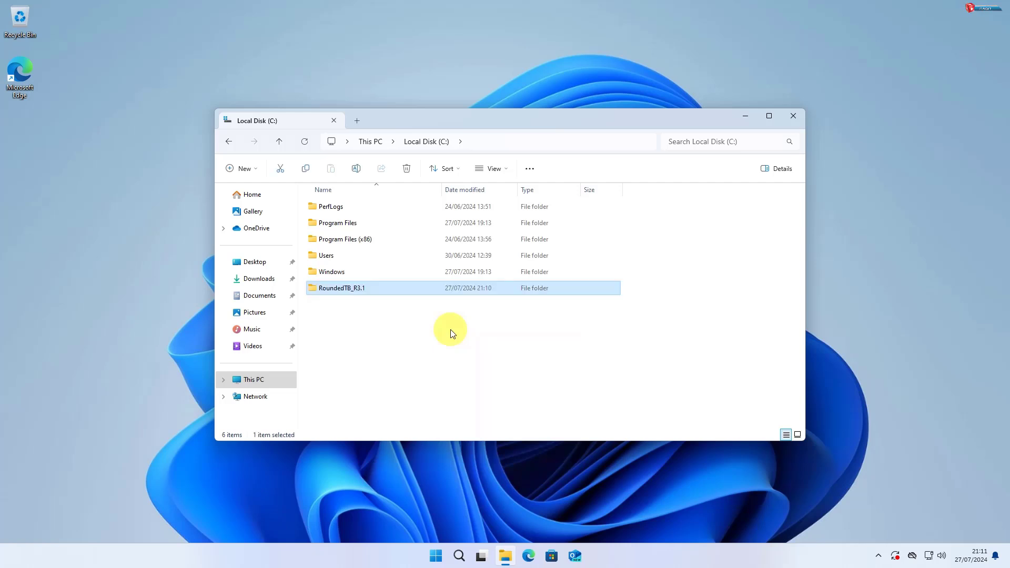
Enter the pasted RoundedTB_R3.1 folder and bring up actions for RoundedTB.exe.
double_click(342, 289)
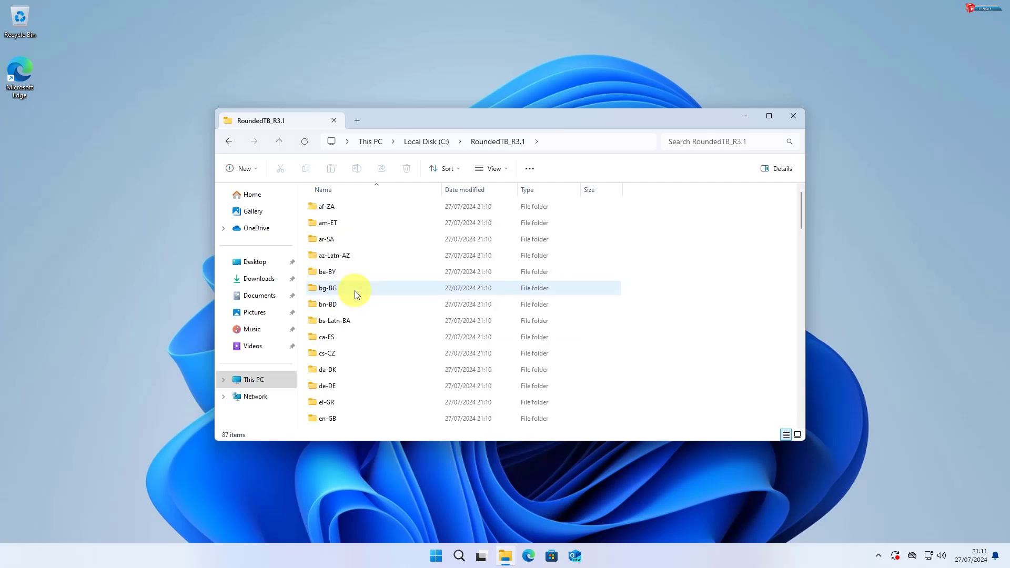
scroll(down, 3)
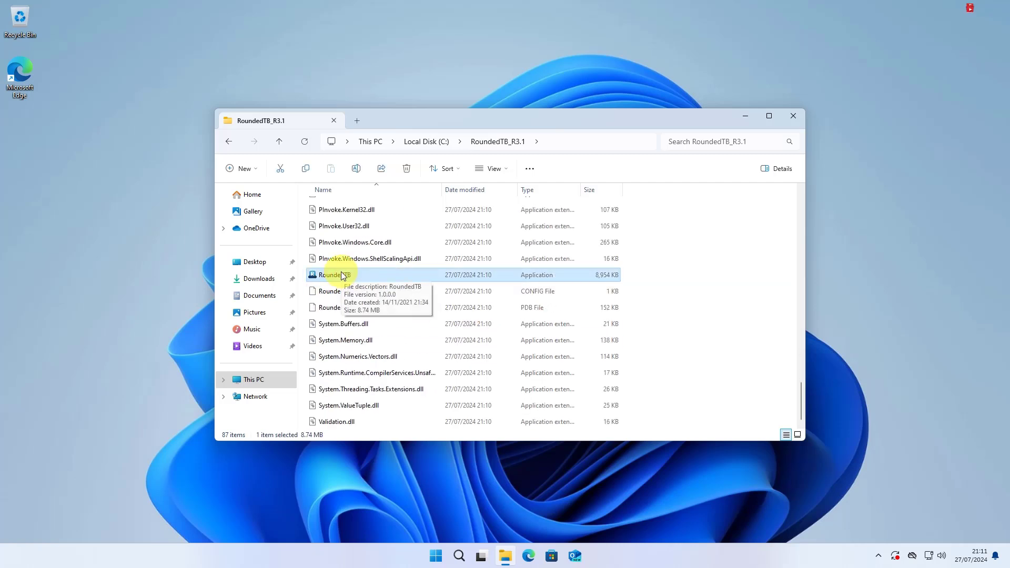
right_click(341, 275)
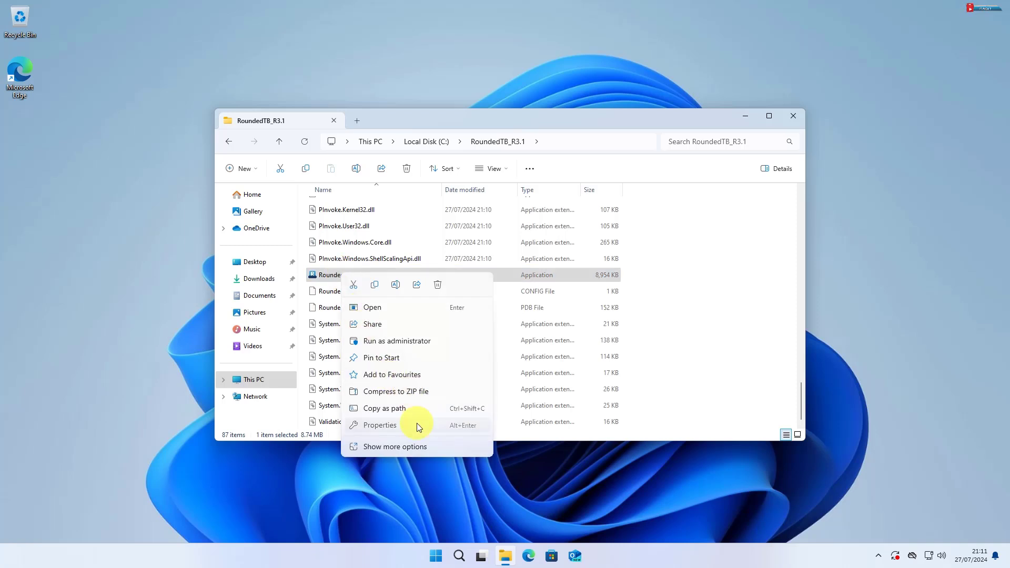
Send RoundedTB.exe to the desktop as a shortcut via Show more options, then close File Explorer.
click(418, 443)
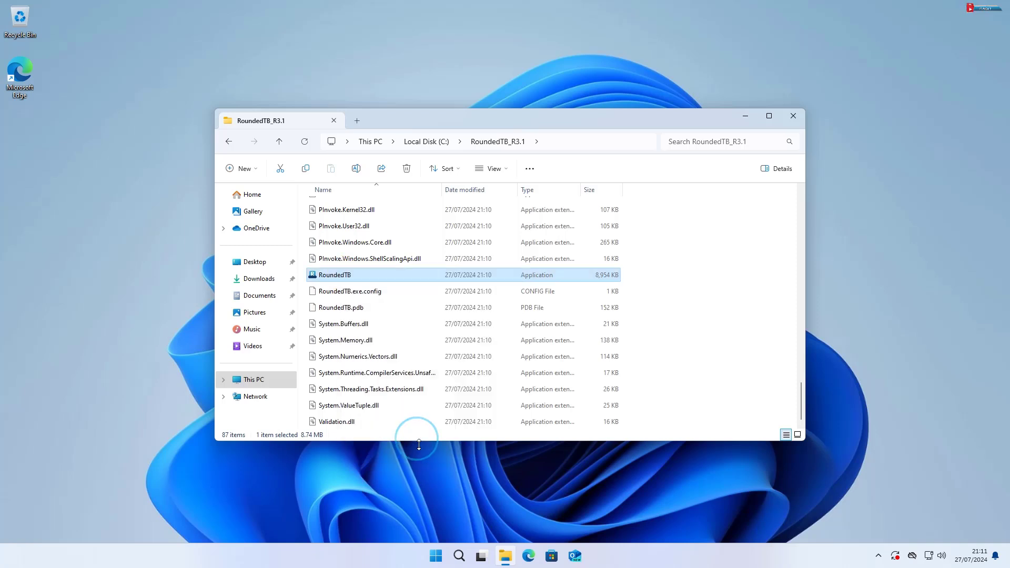
right_click(334, 275)
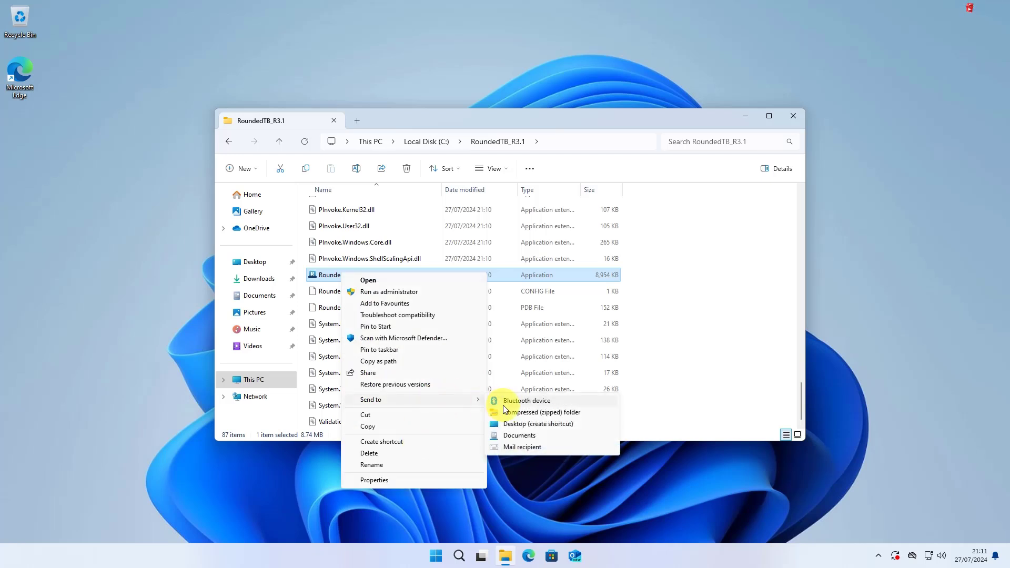
click(539, 424)
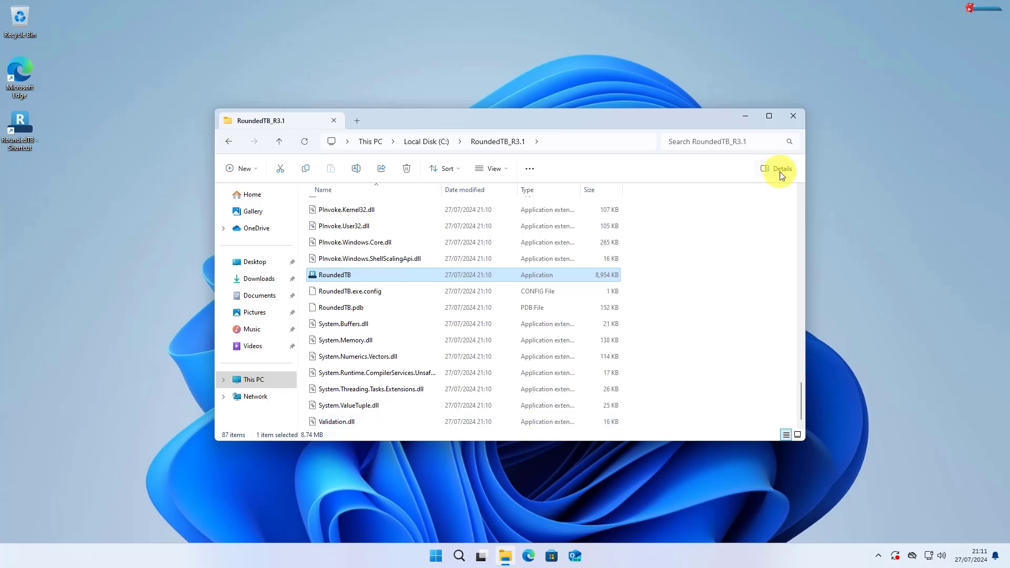
click(792, 115)
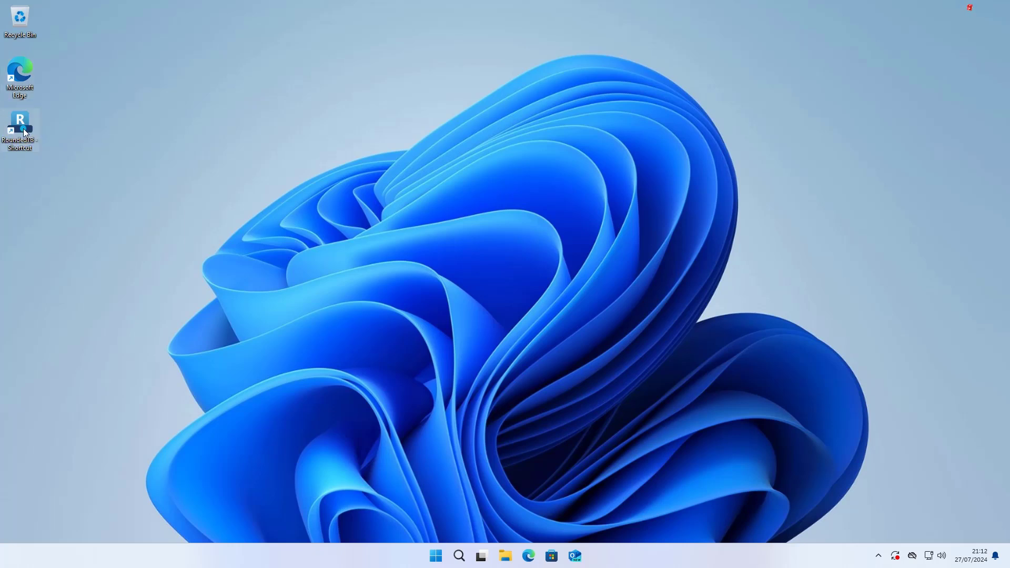
Launch RoundedTB from its shortcut, set margin 0 and corner radius 12, and show Advanced margins.
double_click(19, 128)
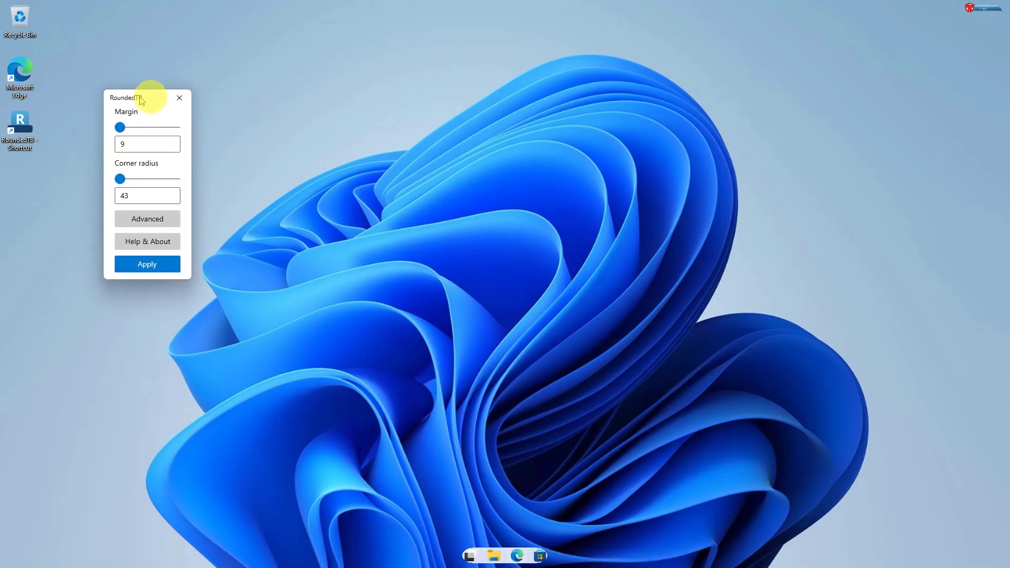
drag(139, 97, 213, 120)
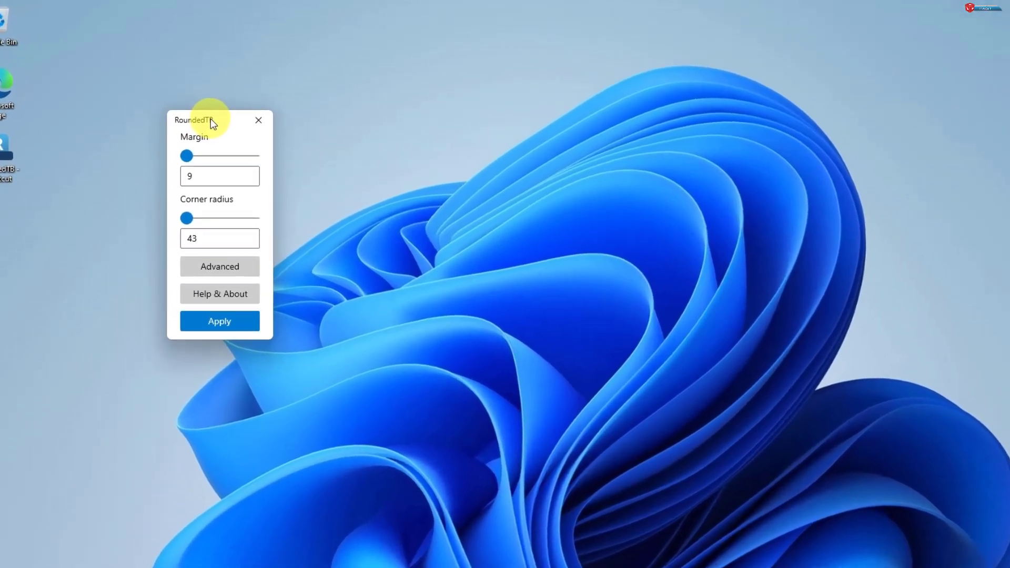
drag(206, 120, 223, 142)
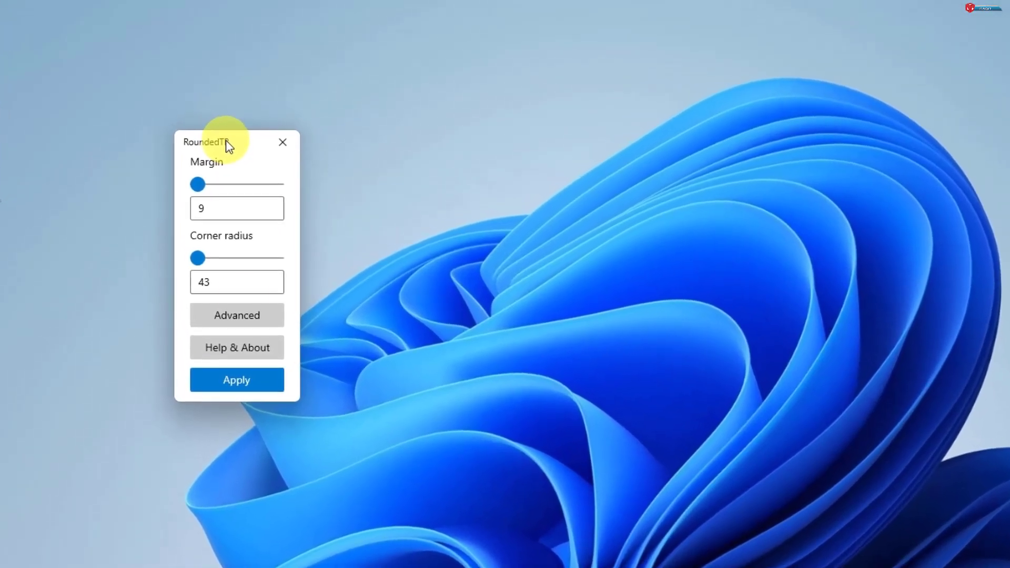
click(237, 282)
text(12)
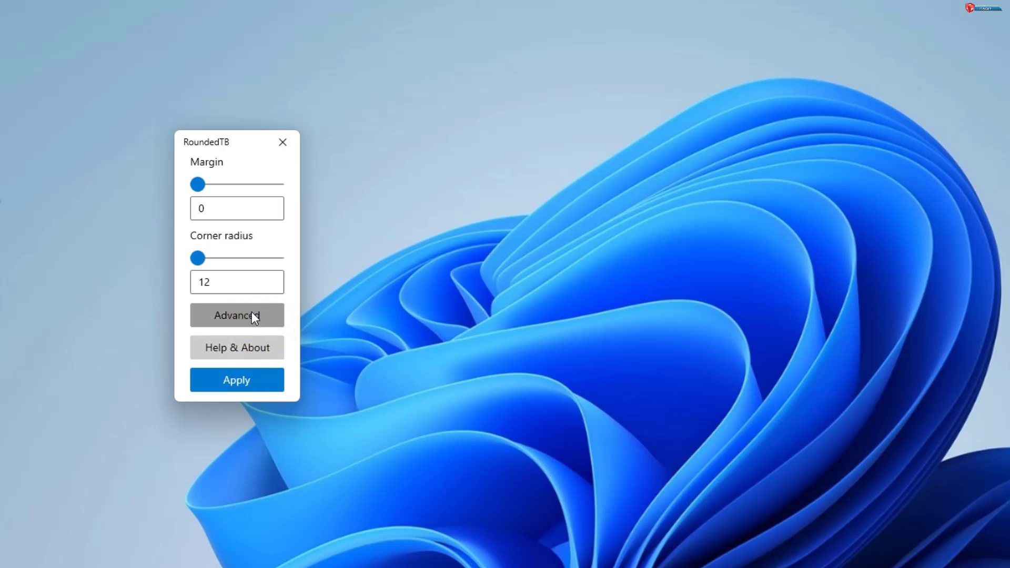
click(237, 316)
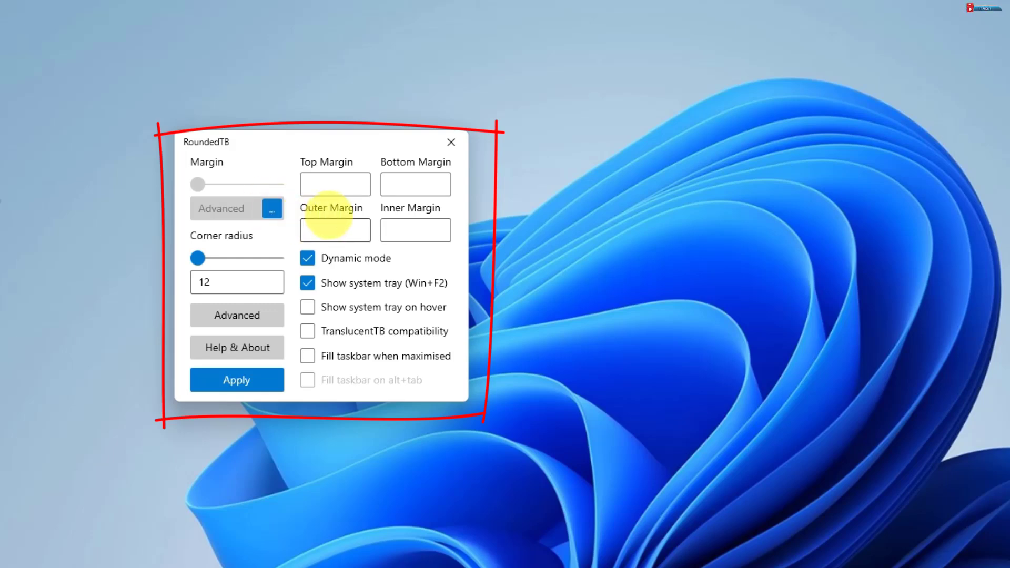
Set margins 5, 5, -180, -180 and tick tray-on-hover, TranslucentTB compatibility and fill when maximised.
click(335, 183)
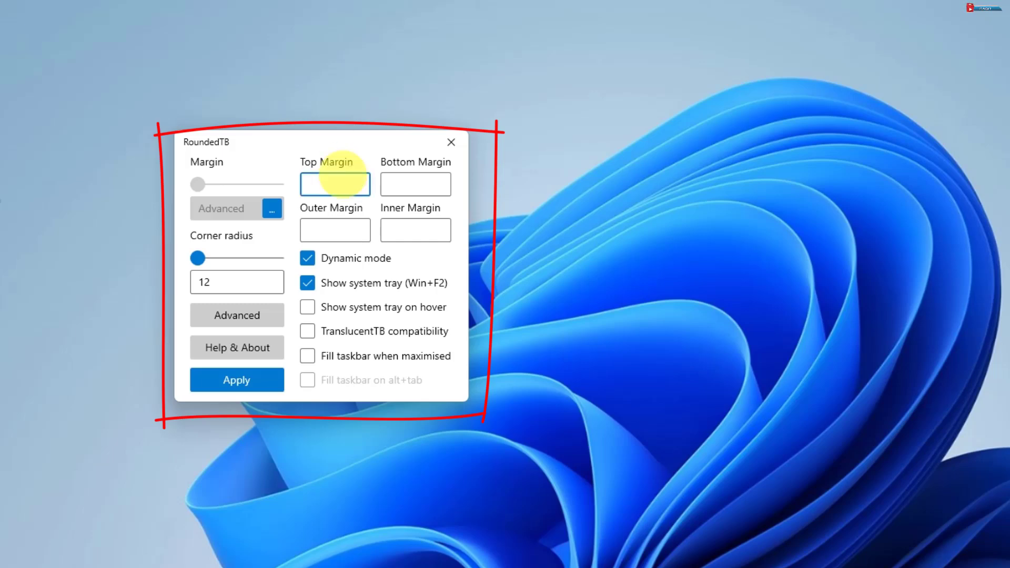
text(5)
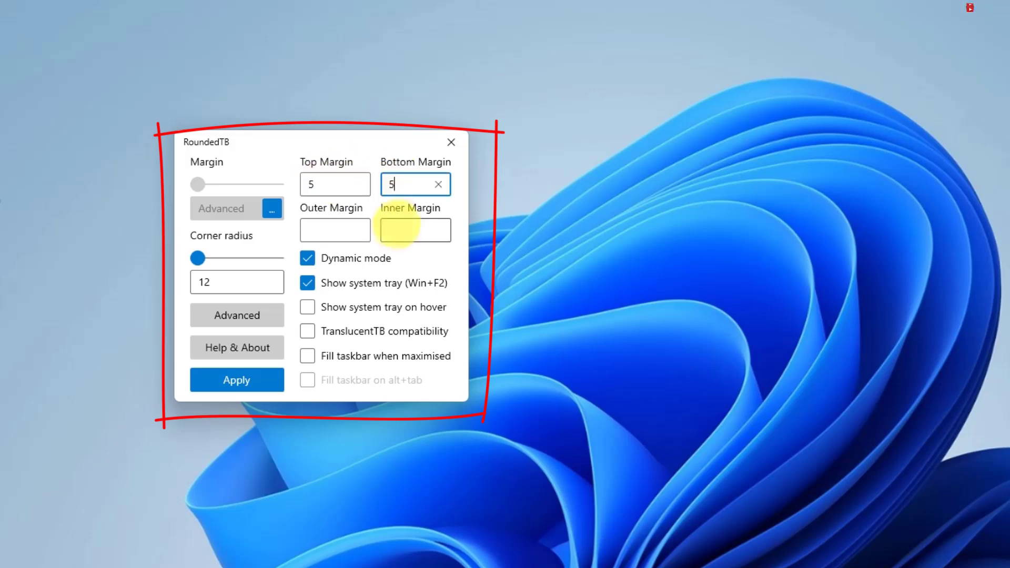
text(-180)
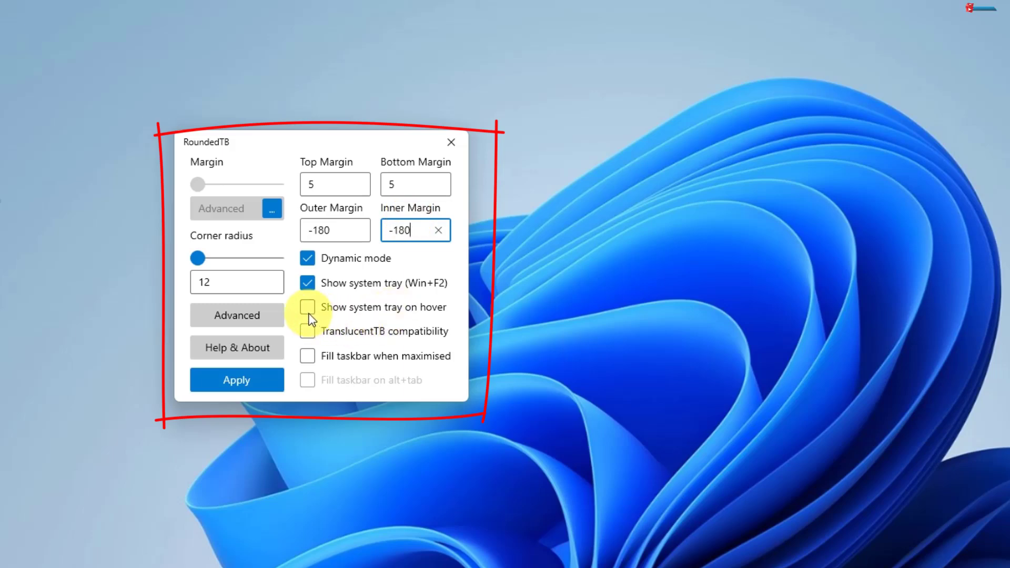
click(307, 307)
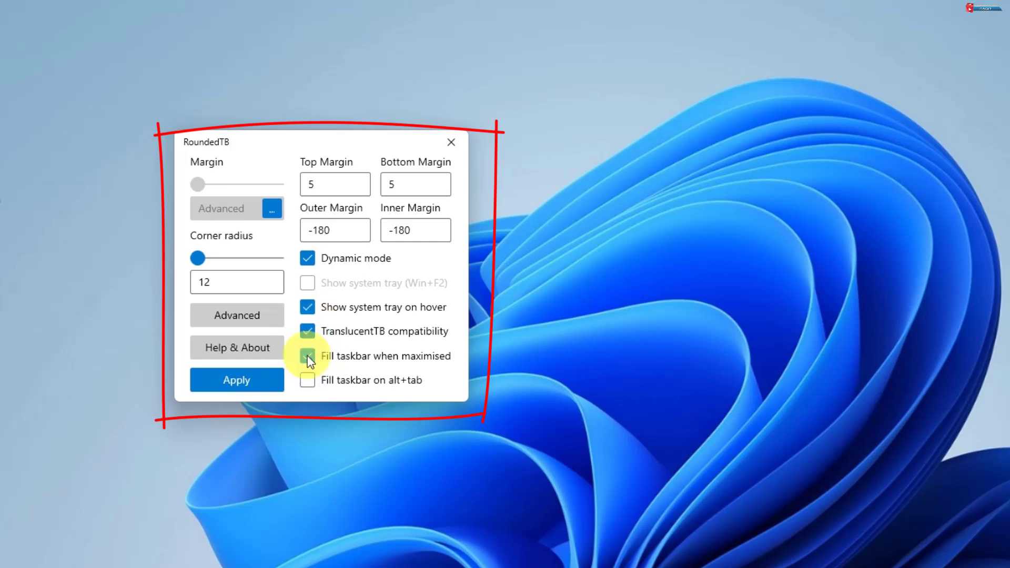
mouse_move(308, 359)
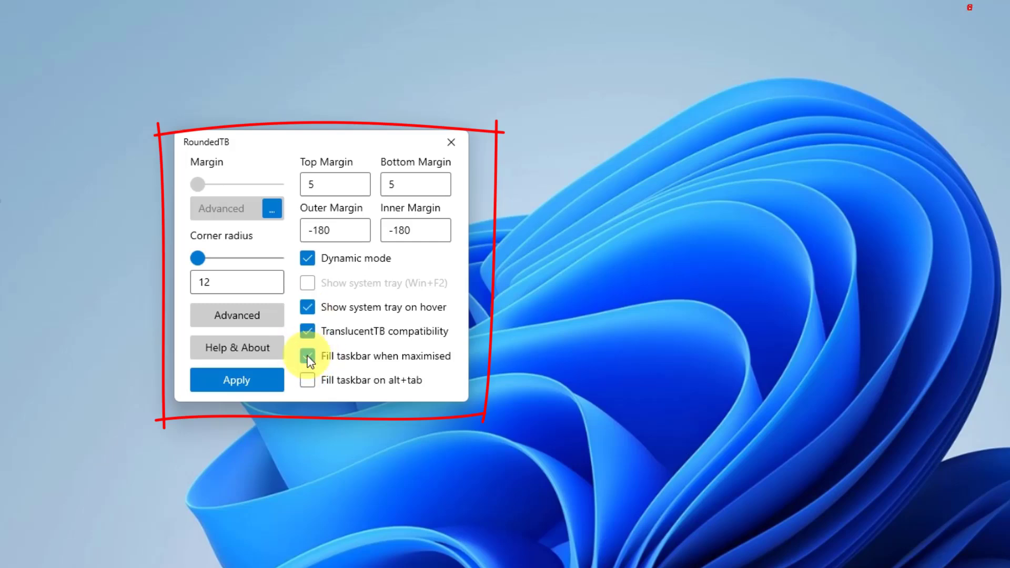
click(307, 355)
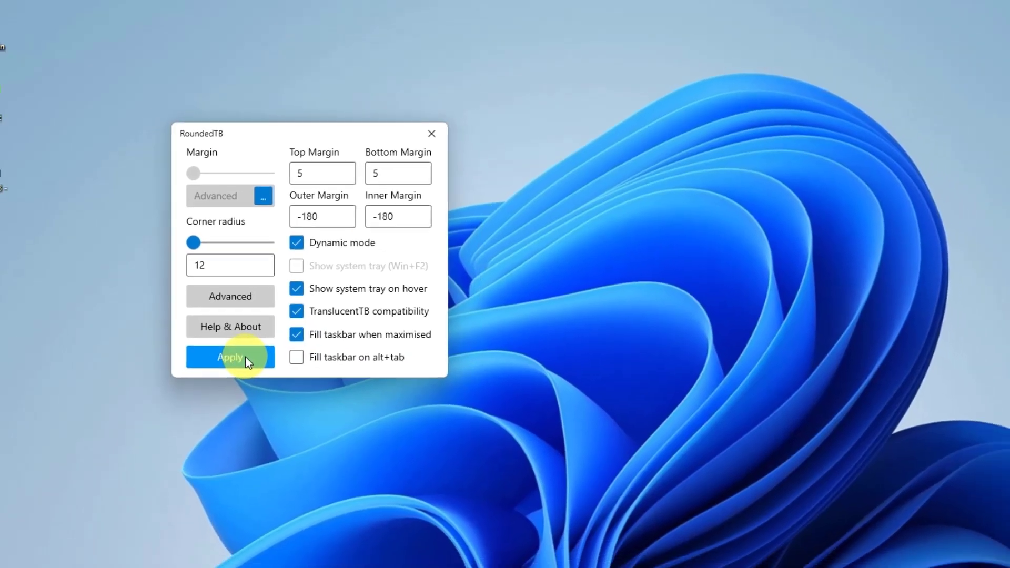
Apply the RoundedTB settings and dismiss its window to reveal the floating rounded taskbar.
click(229, 357)
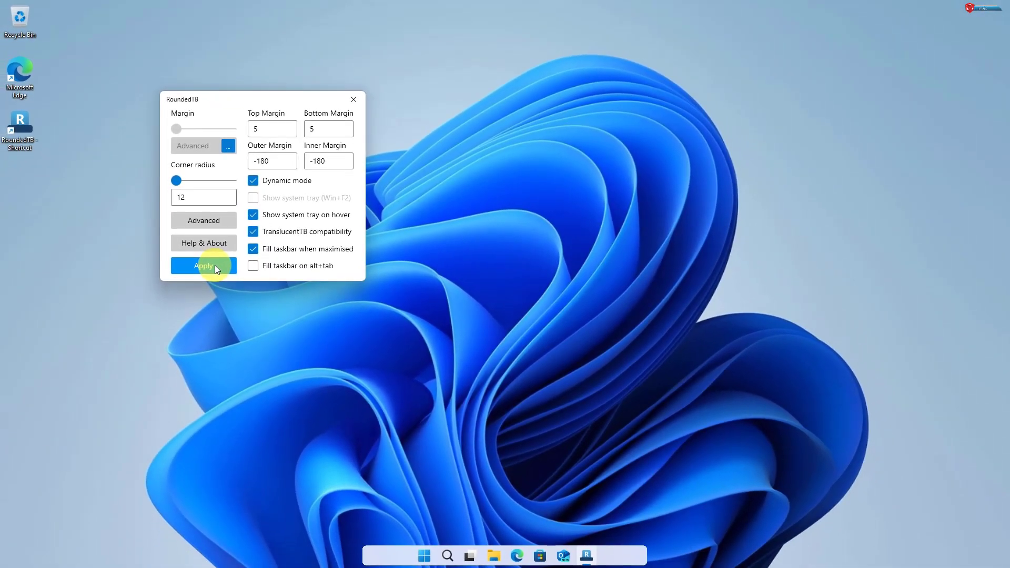
click(203, 266)
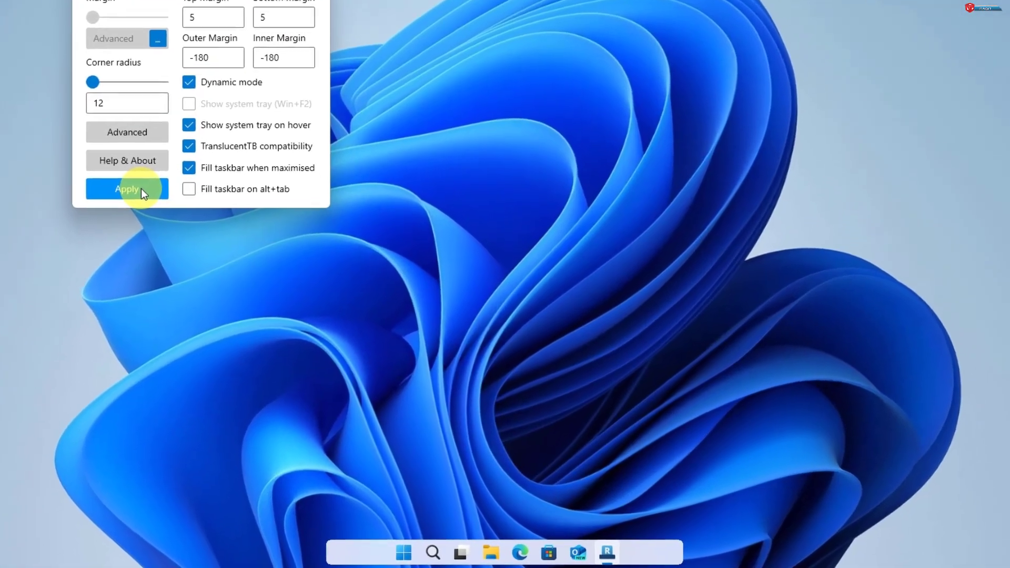
click(127, 189)
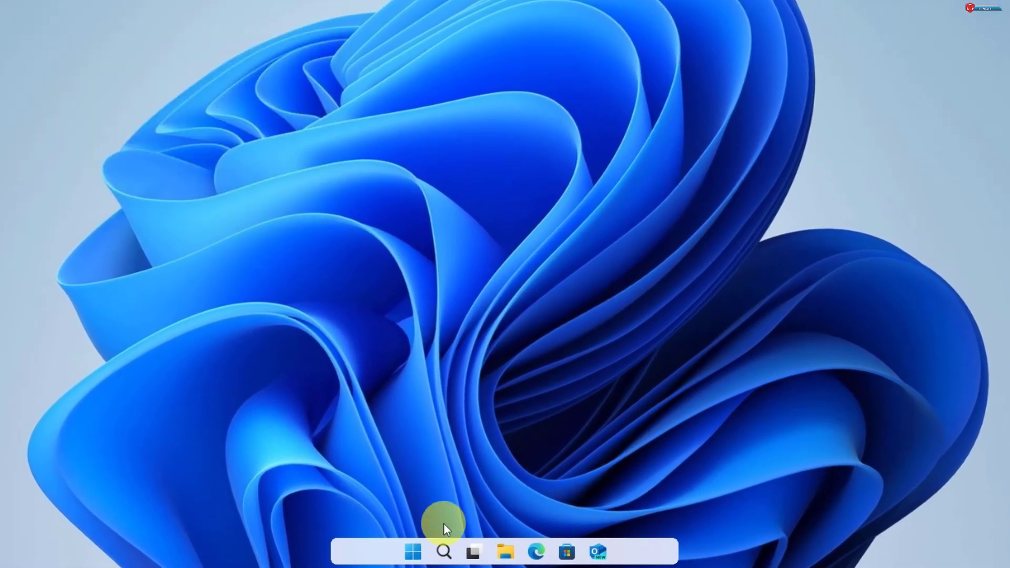
Open and close the Start menu twice from the floating taskbar to check it.
click(413, 552)
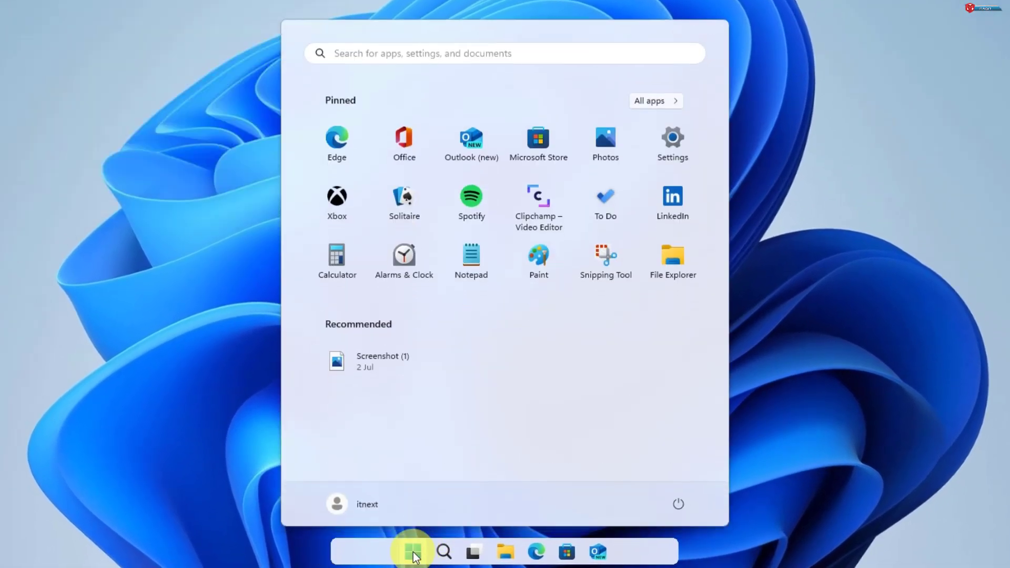
click(413, 551)
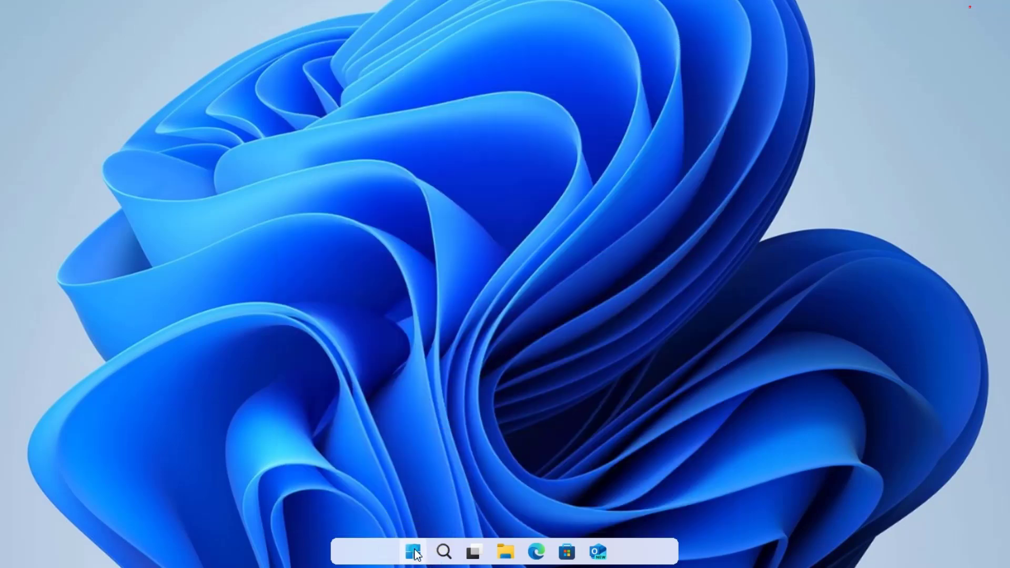
click(412, 551)
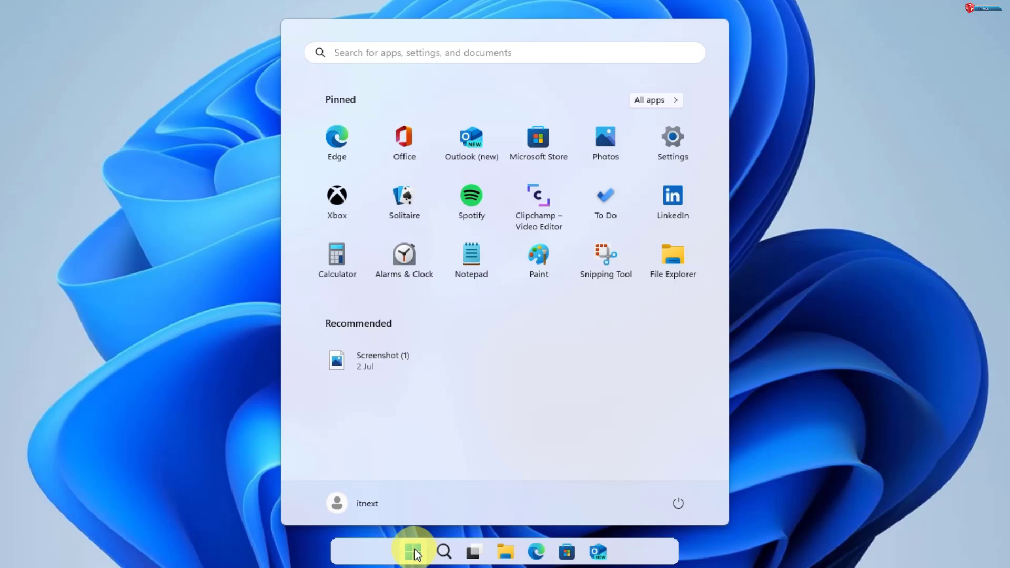
click(414, 552)
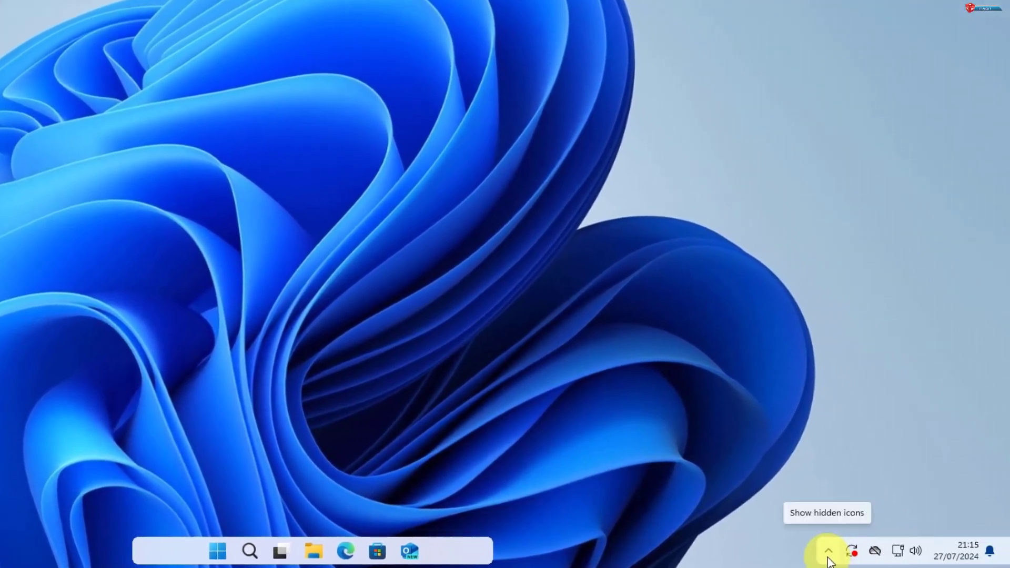
Tick Run at startup on the RoundedTB tray icon's menu from the hidden icons.
click(828, 550)
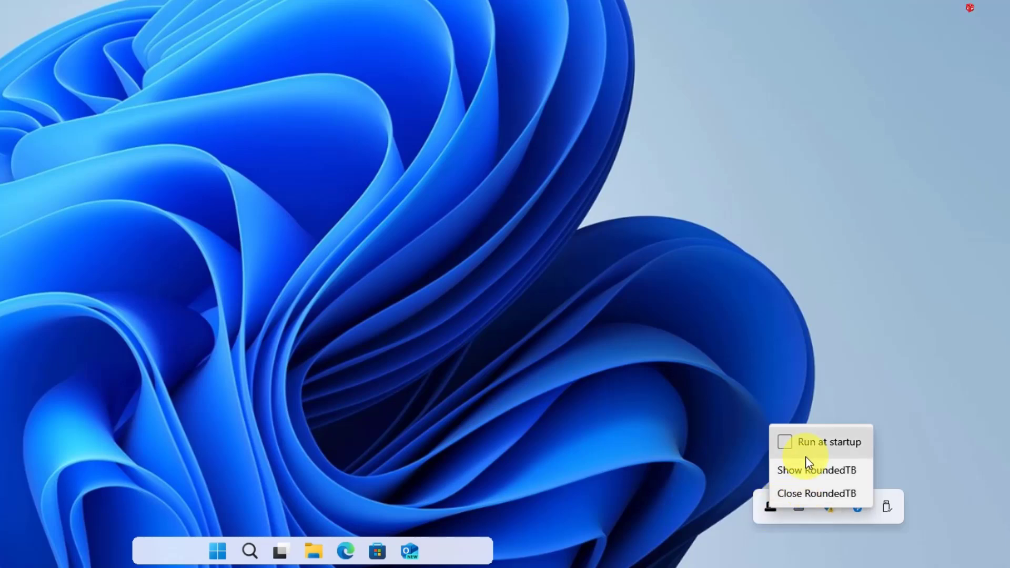
click(785, 442)
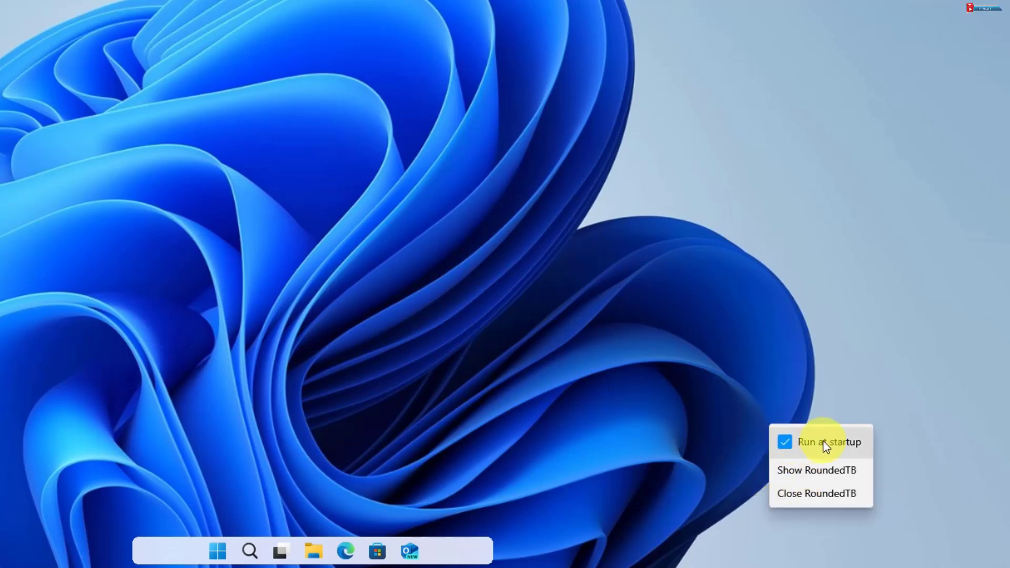
mouse_move(841, 448)
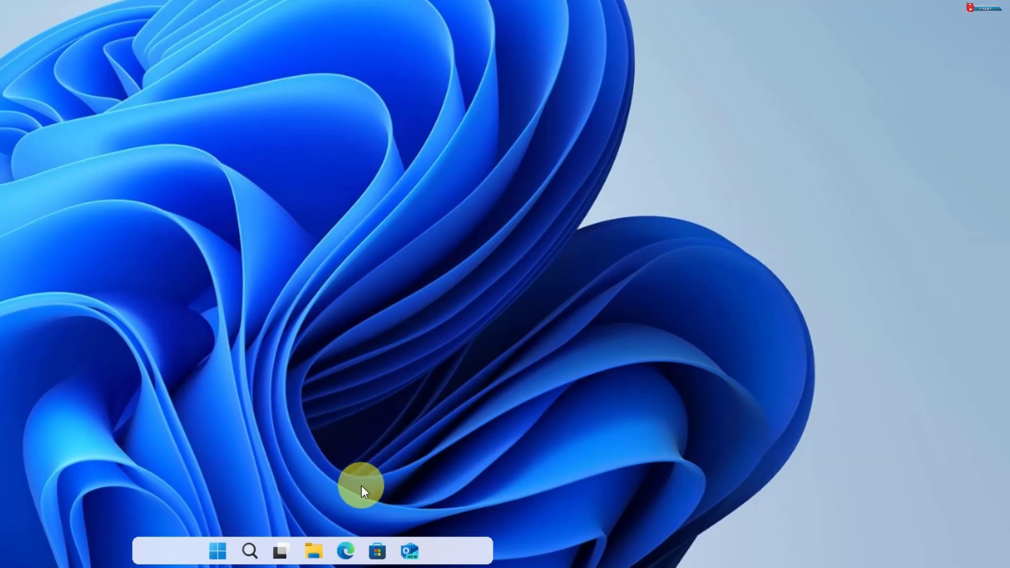
click(218, 551)
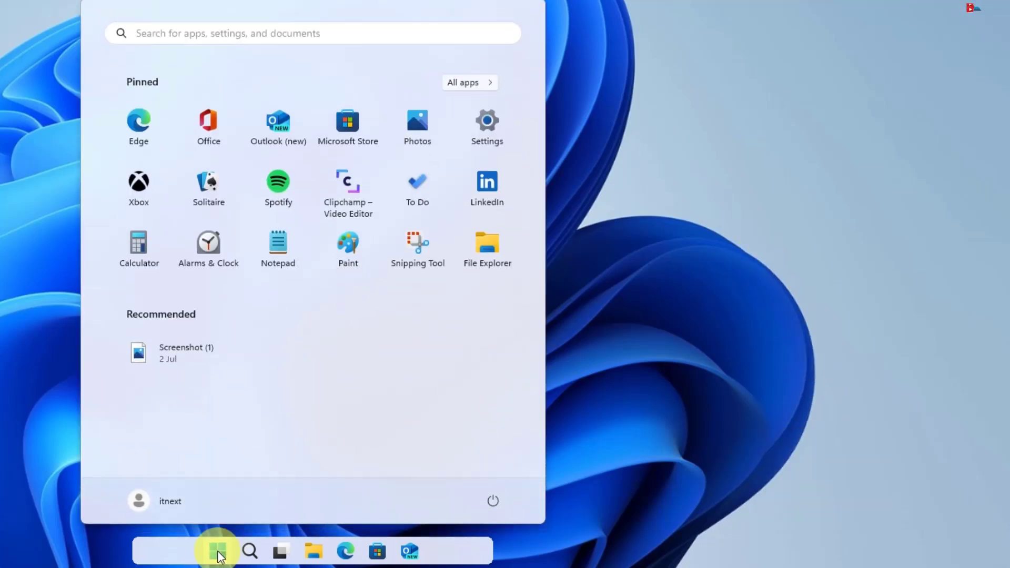
click(492, 501)
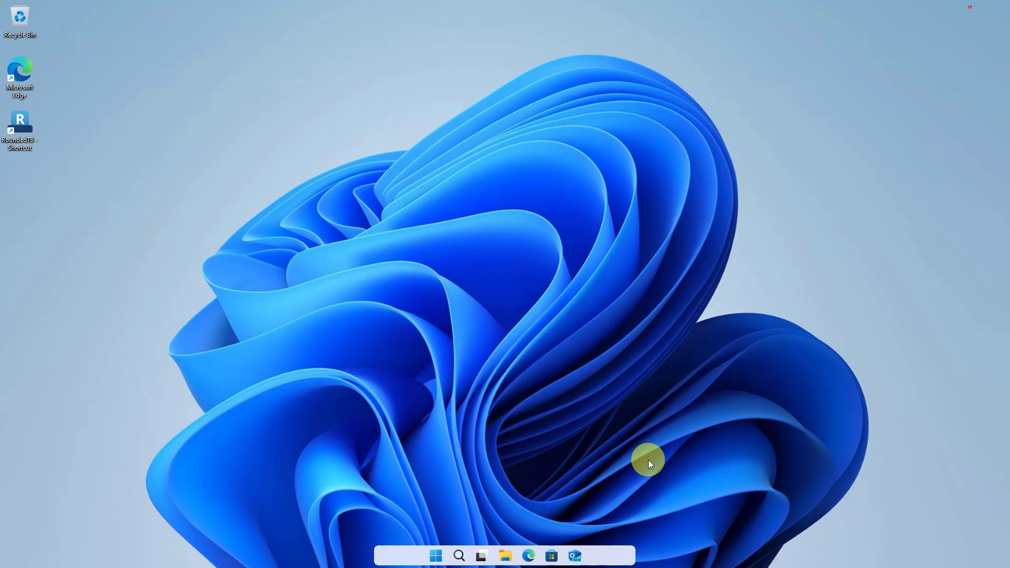
click(585, 556)
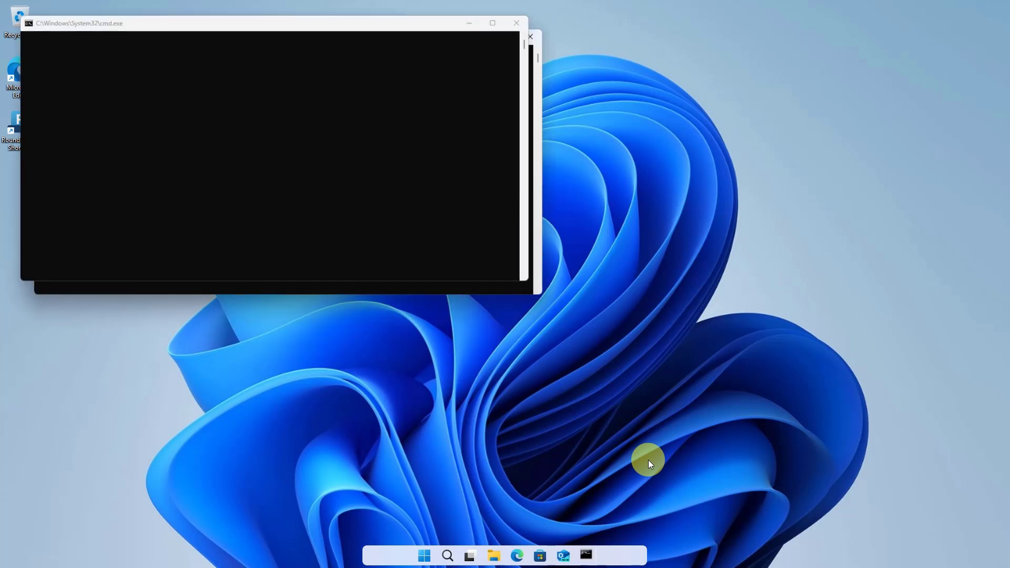
click(516, 22)
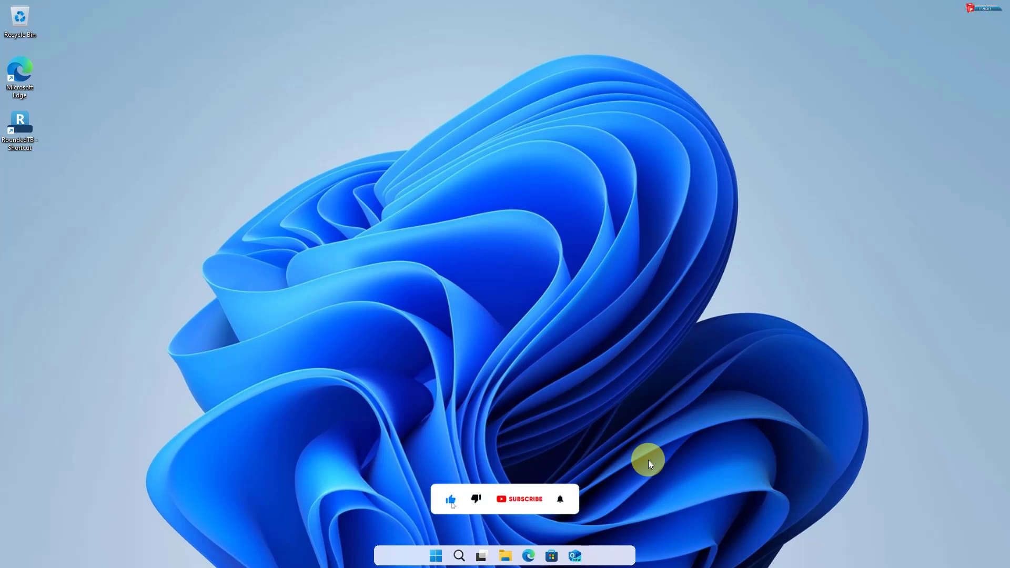
click(519, 498)
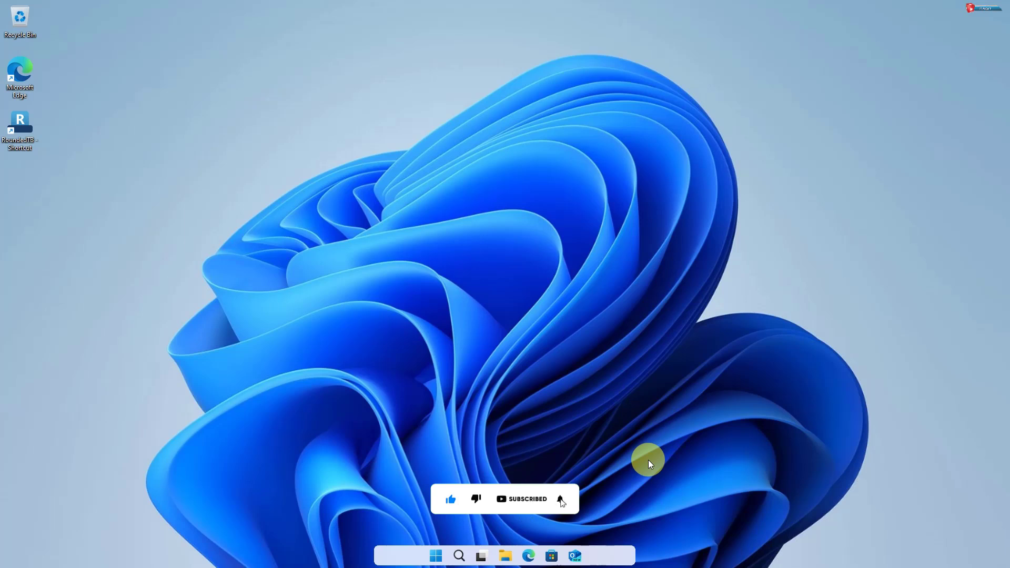